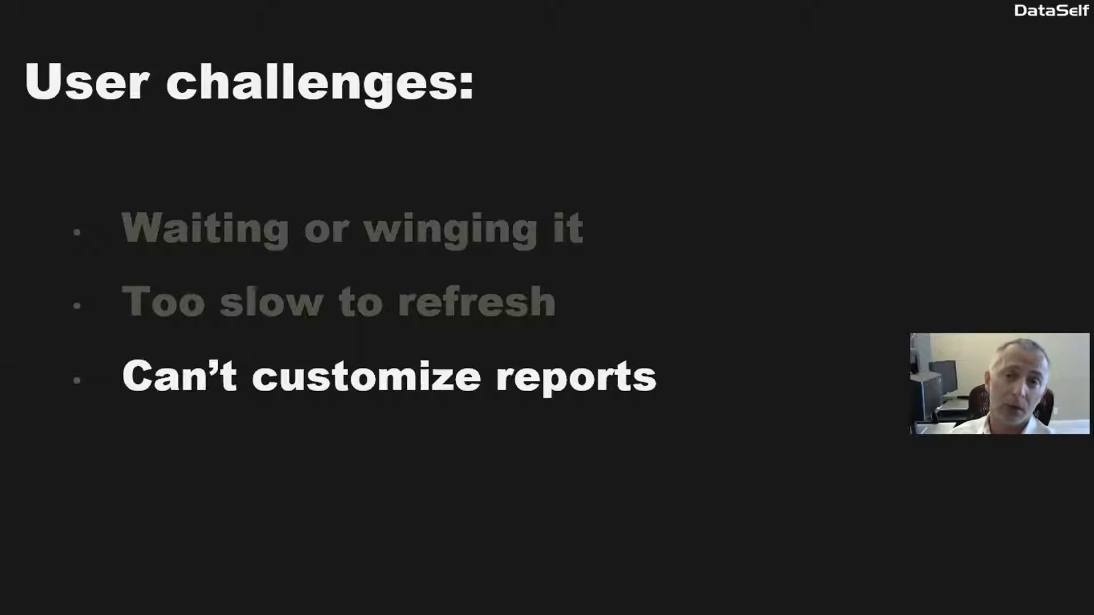
Step: Advance the User challenges slide to its final bullet, Can't customize reports
key("Right")
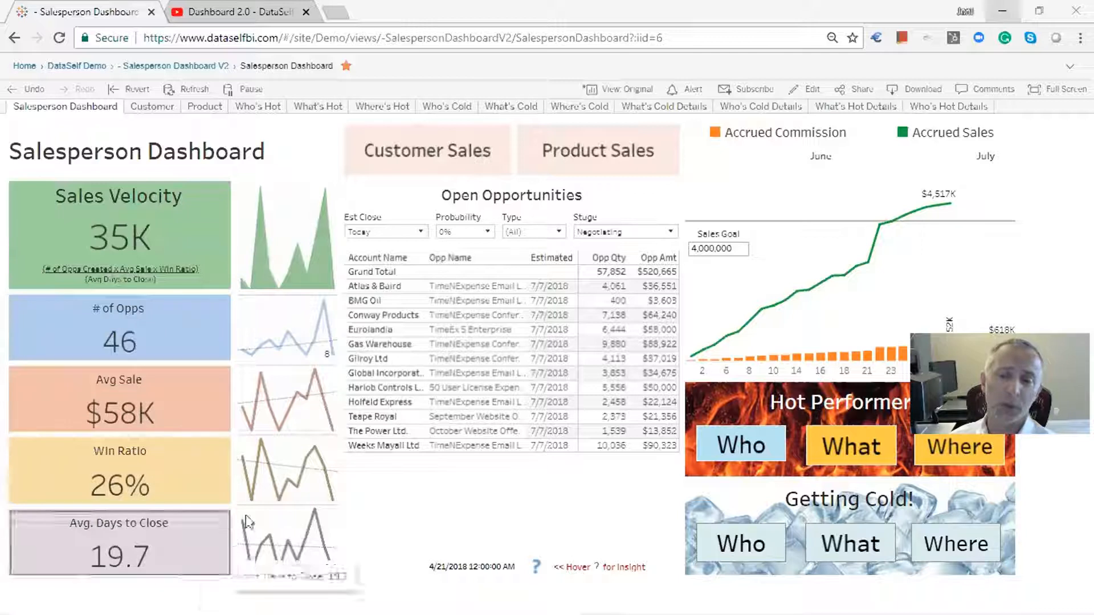
mouse_move(211, 188)
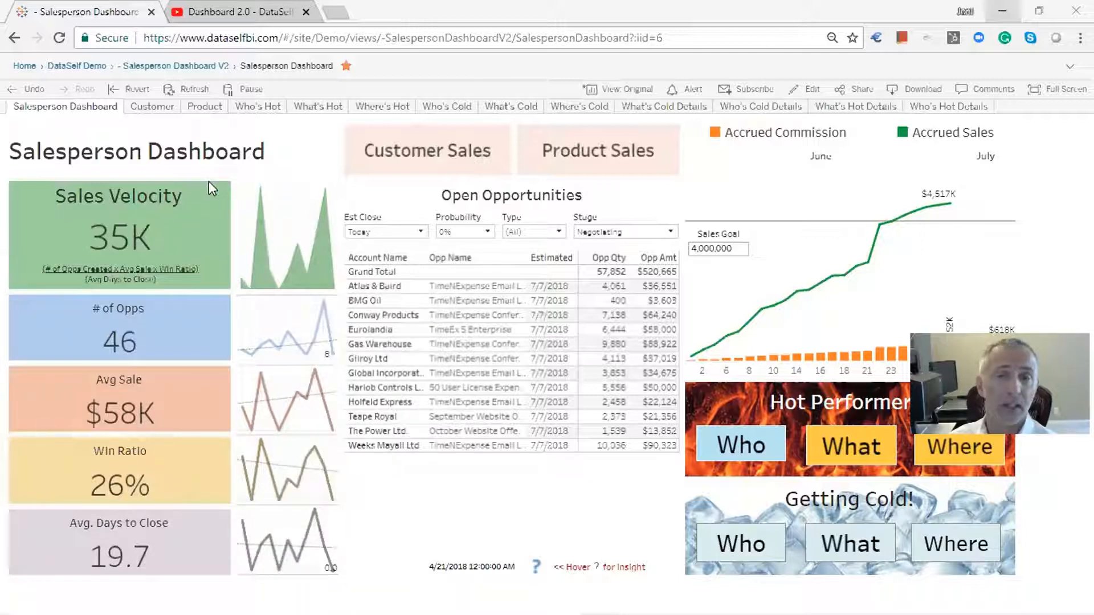
mouse_move(416, 372)
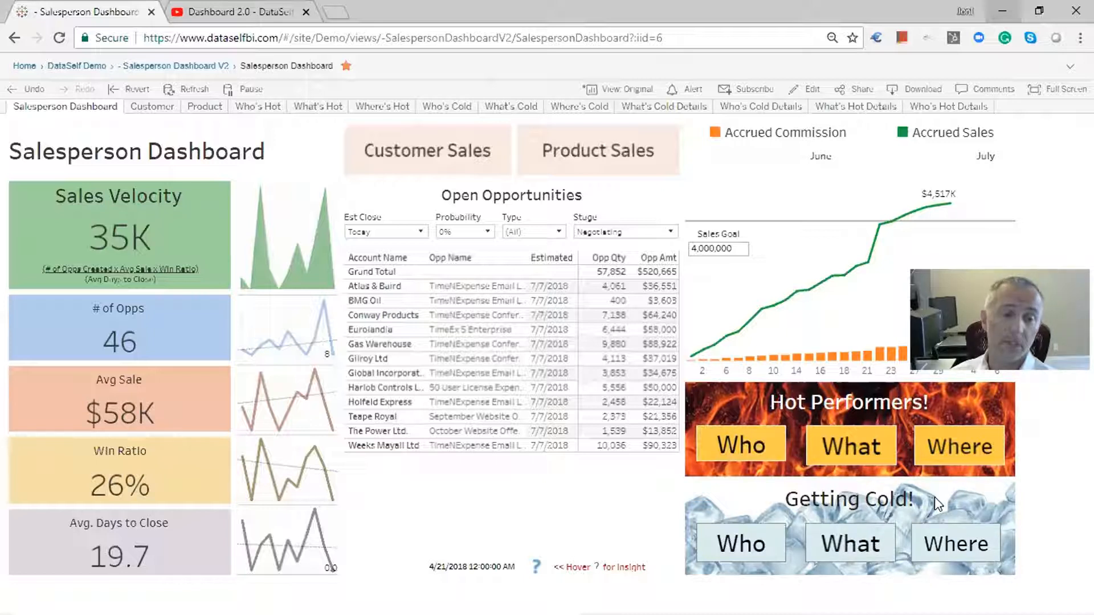
mouse_move(803, 459)
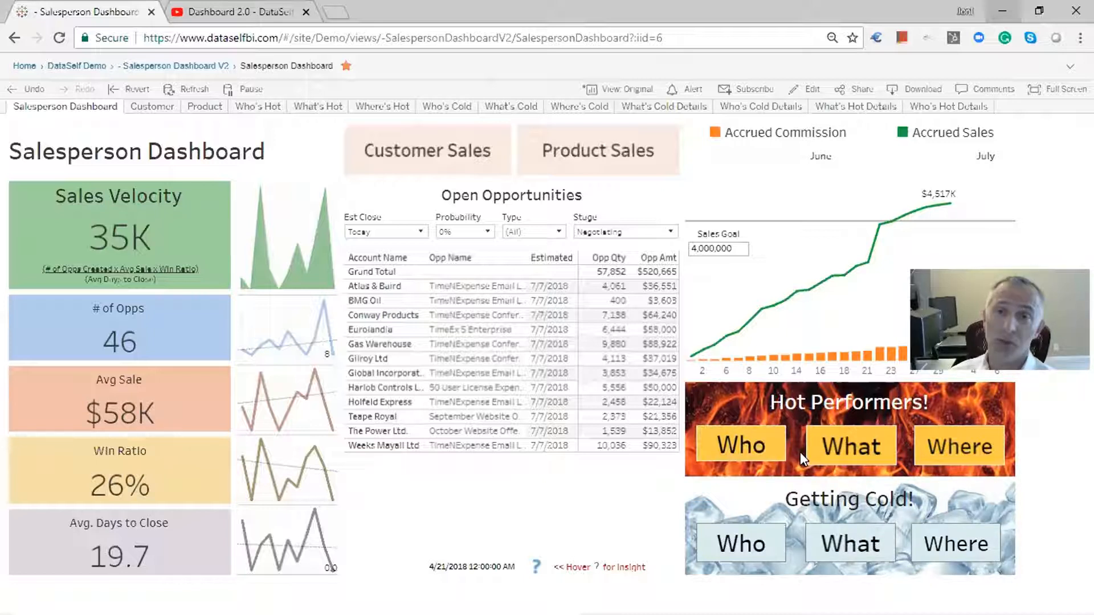
mouse_move(943, 459)
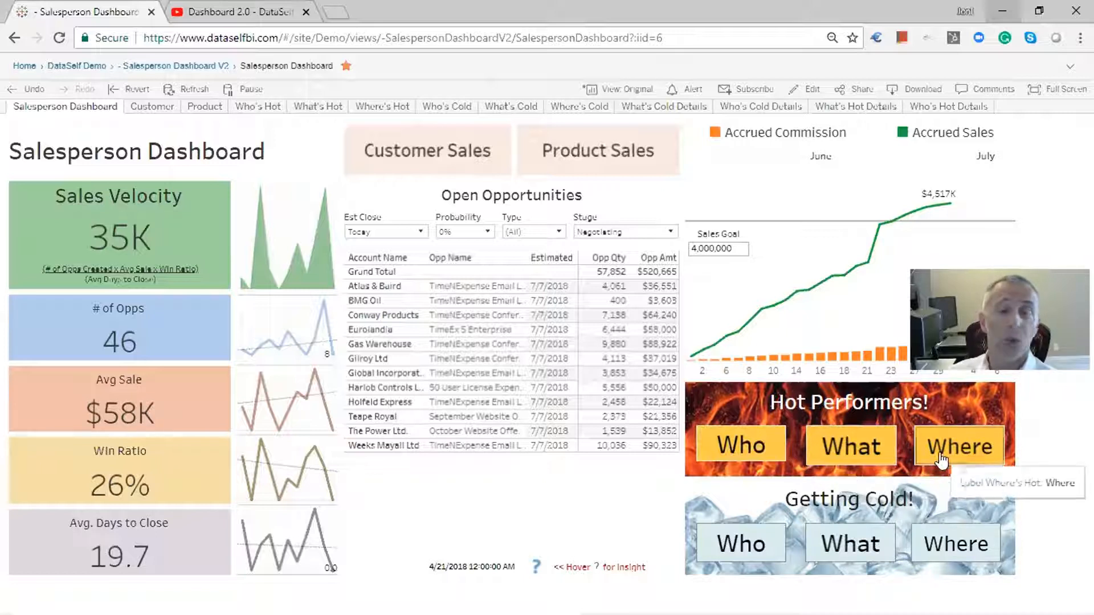
mouse_move(826, 559)
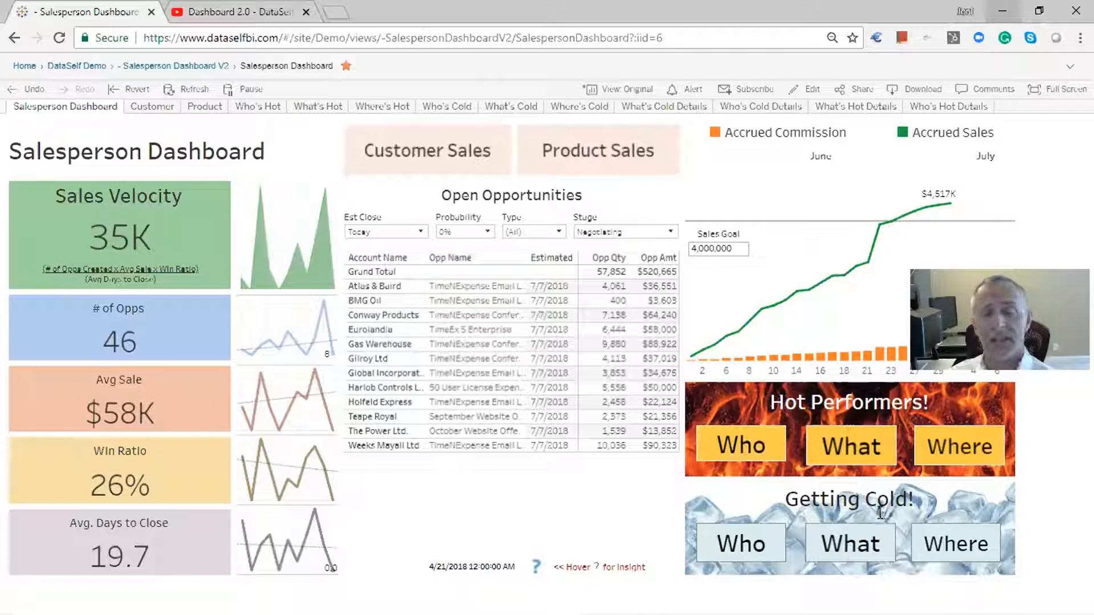
mouse_move(860, 508)
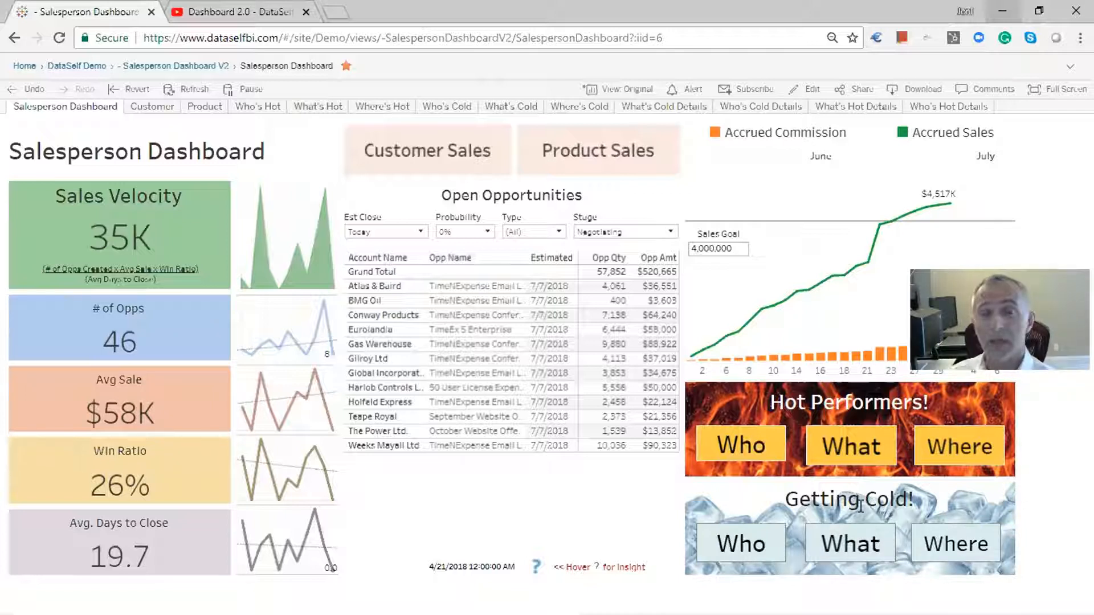
mouse_move(740, 449)
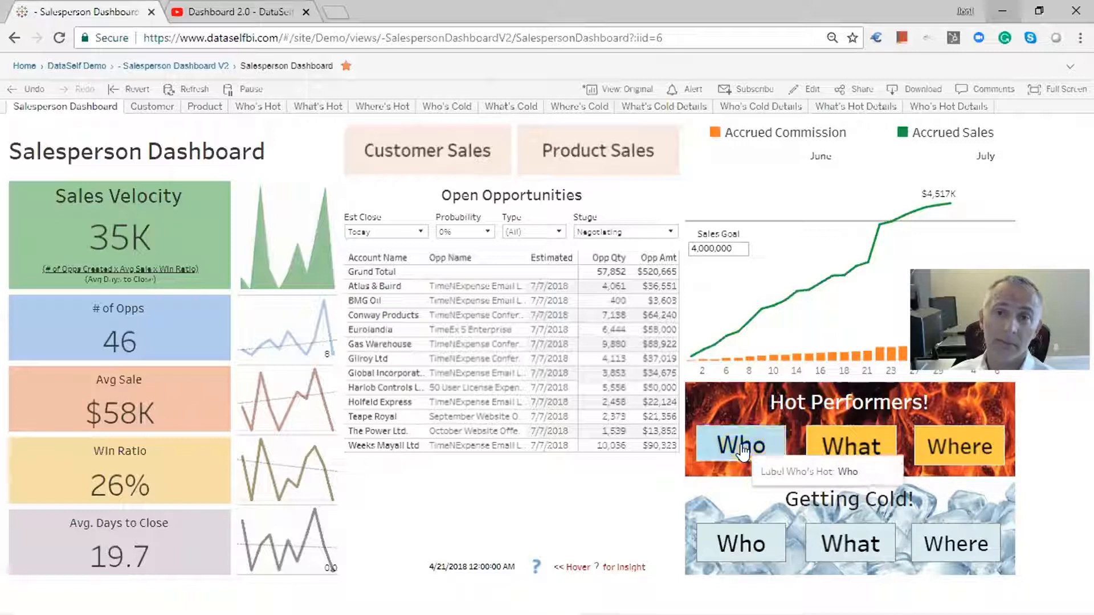
Step: Open Who's Hot rankings and list the Period choices: month, quarter, year, 30/60/90 days
left_click(740, 446)
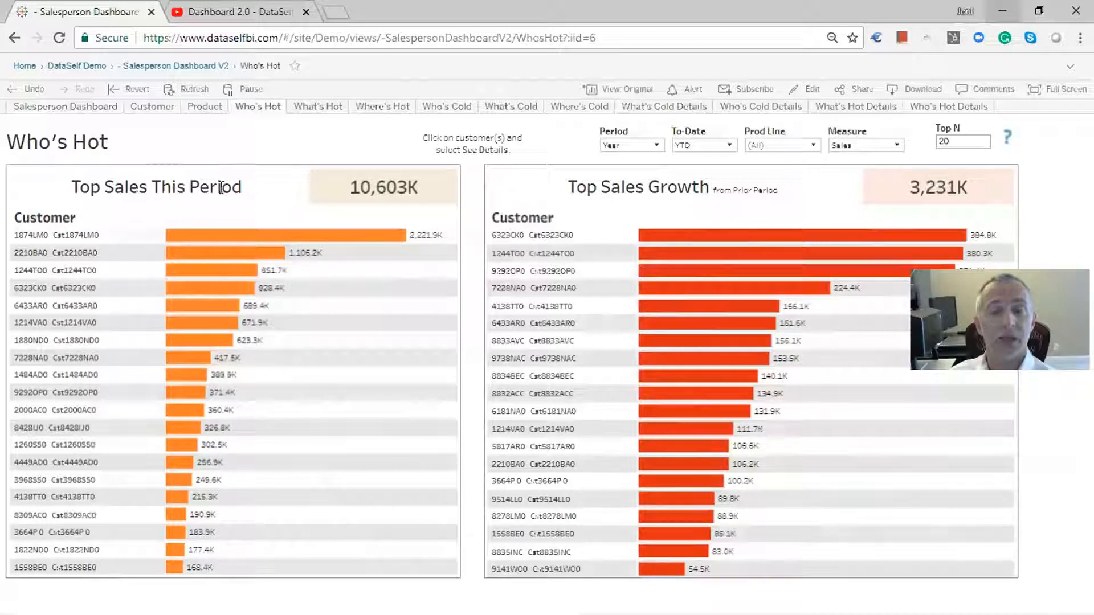
mouse_move(177, 515)
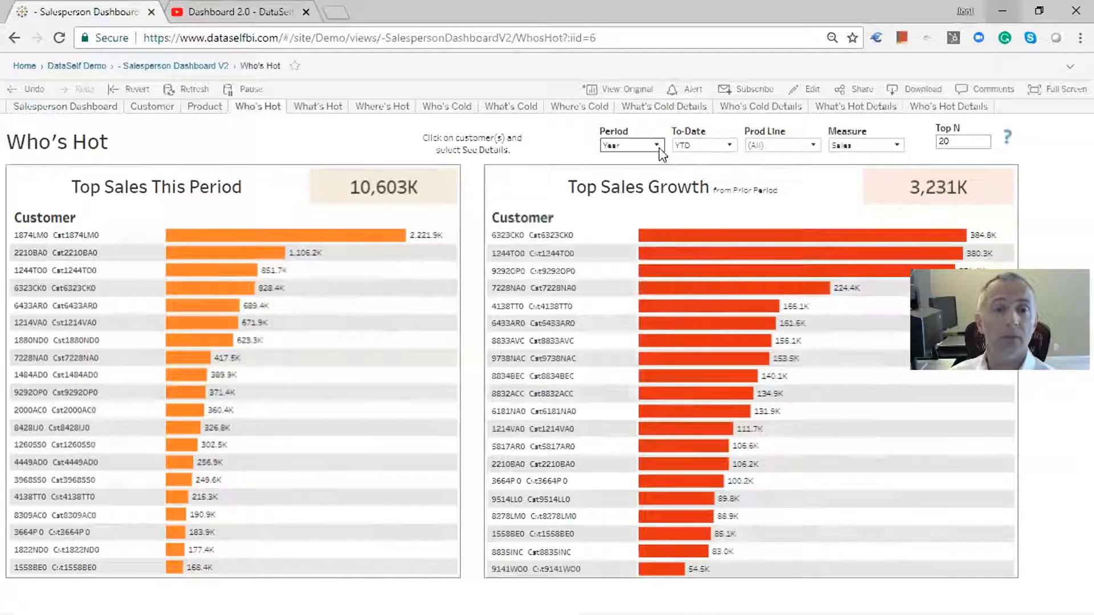
left_click(661, 145)
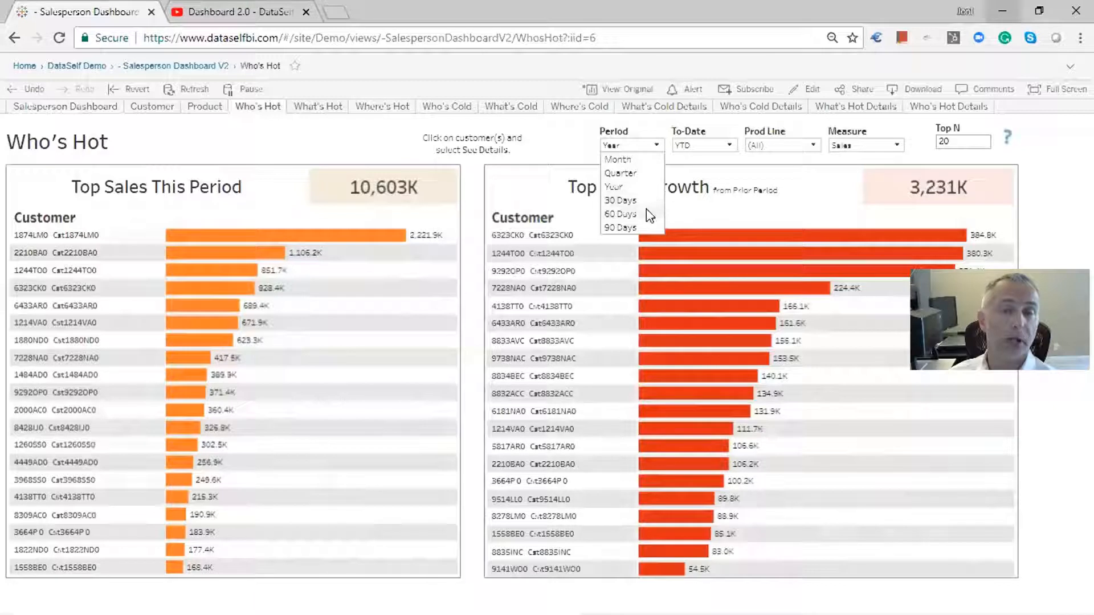
mouse_move(636, 223)
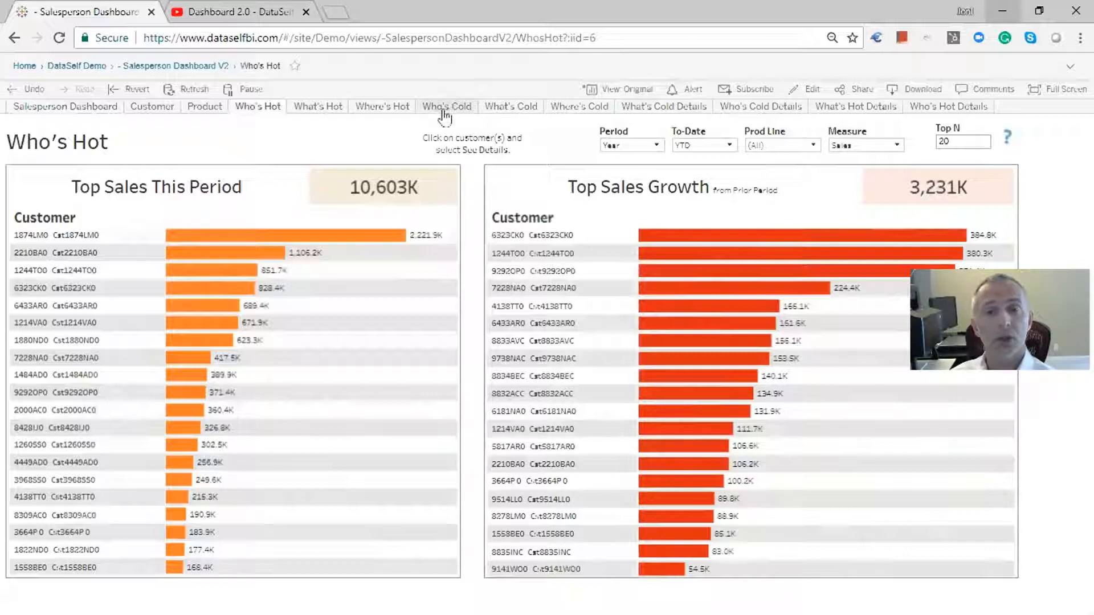
Step: Switch to the Who's Getting Cold view and select the No Sales heading
left_click(446, 107)
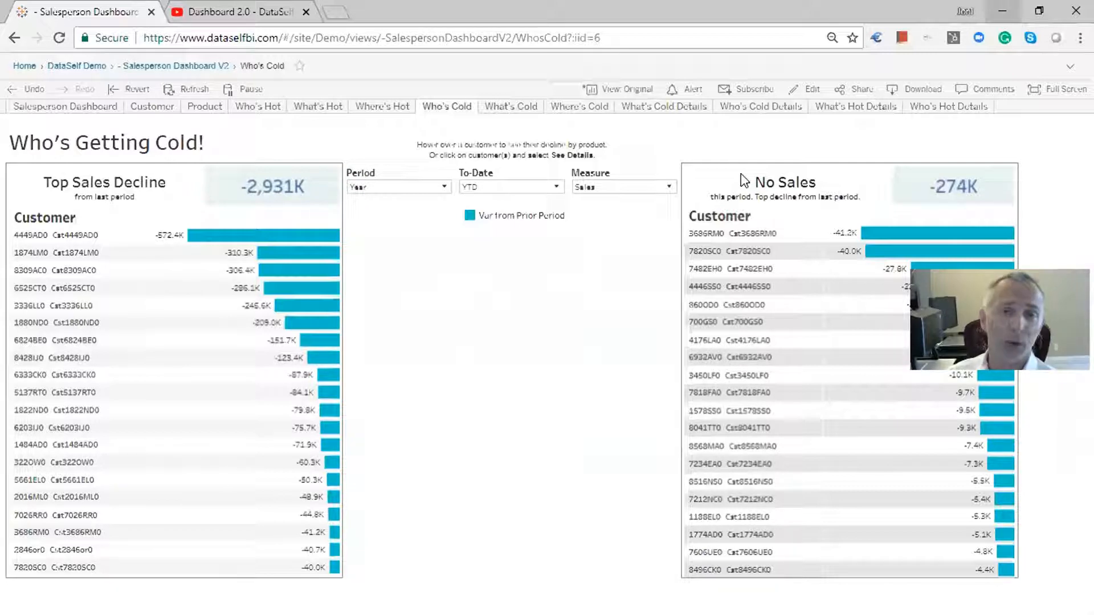
double_click(783, 182)
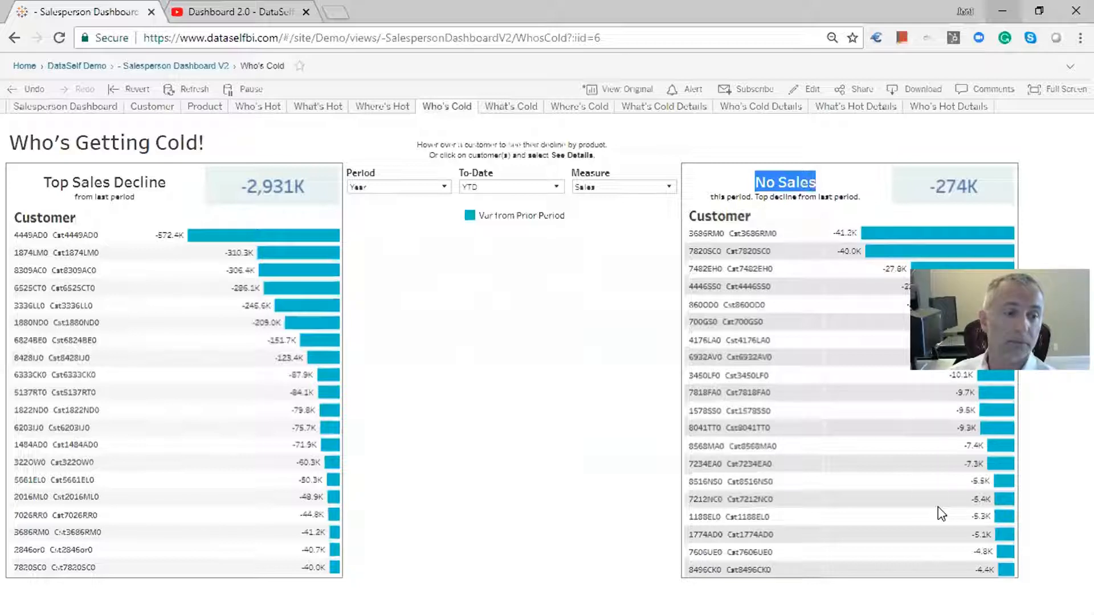
mouse_move(1001, 464)
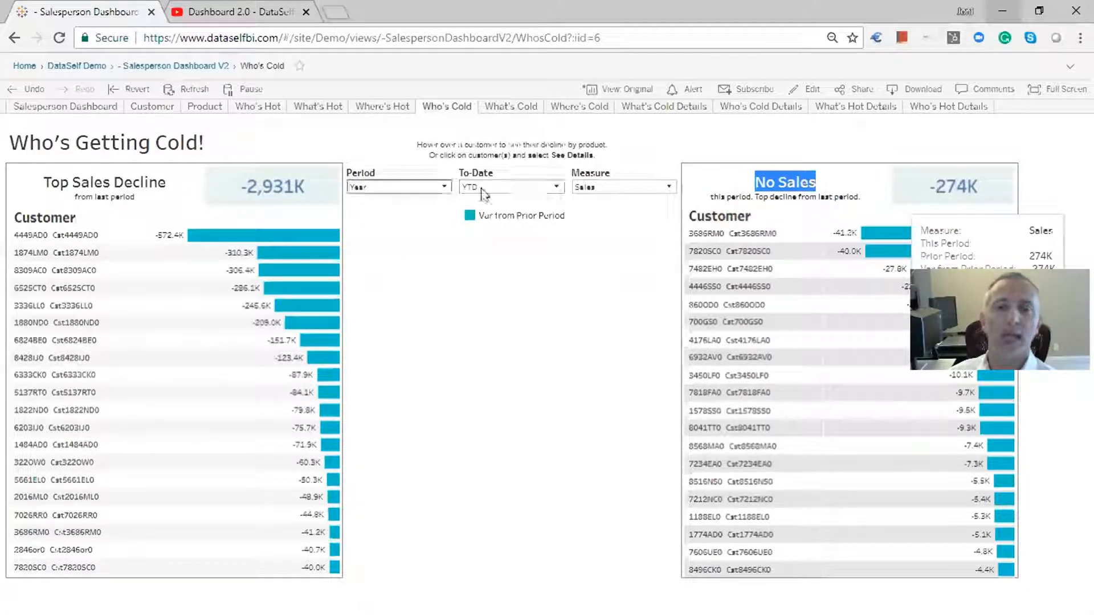
mouse_move(530, 142)
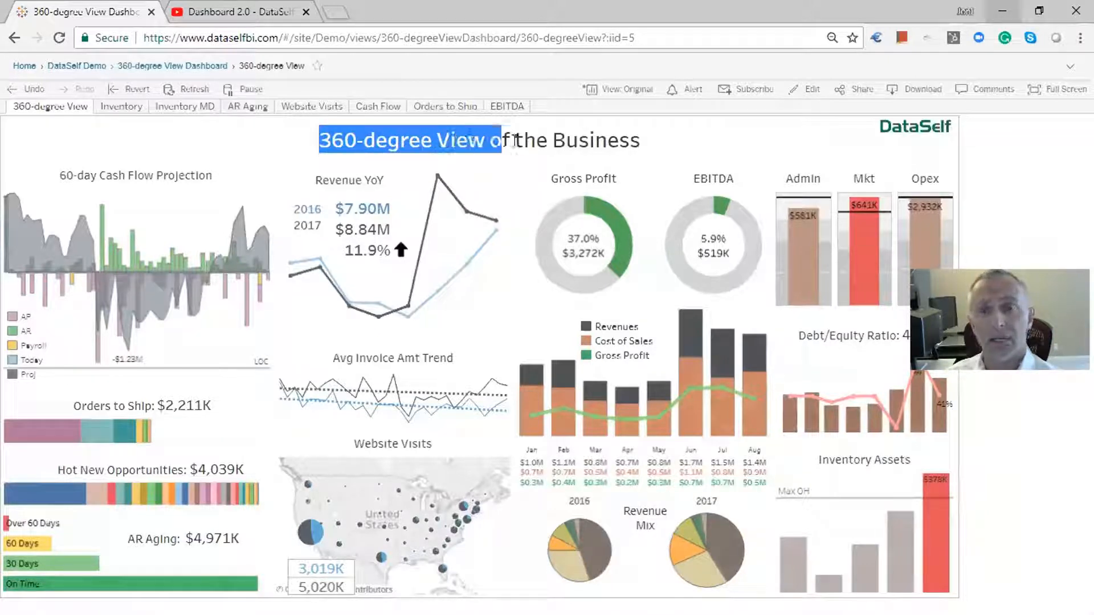
left_click_drag(488, 140, 642, 140)
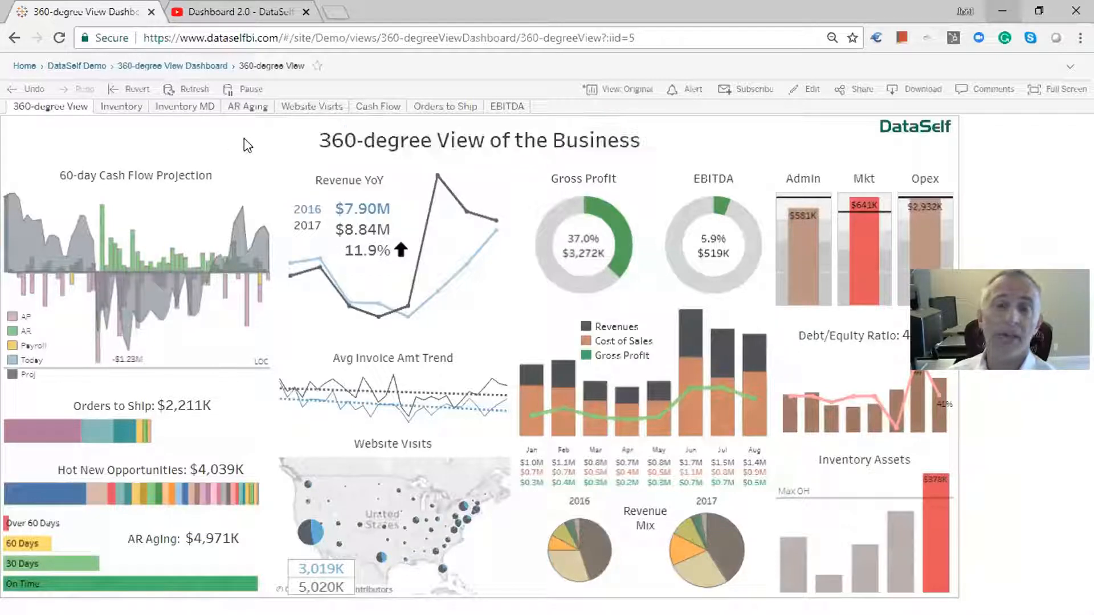
mouse_move(240, 156)
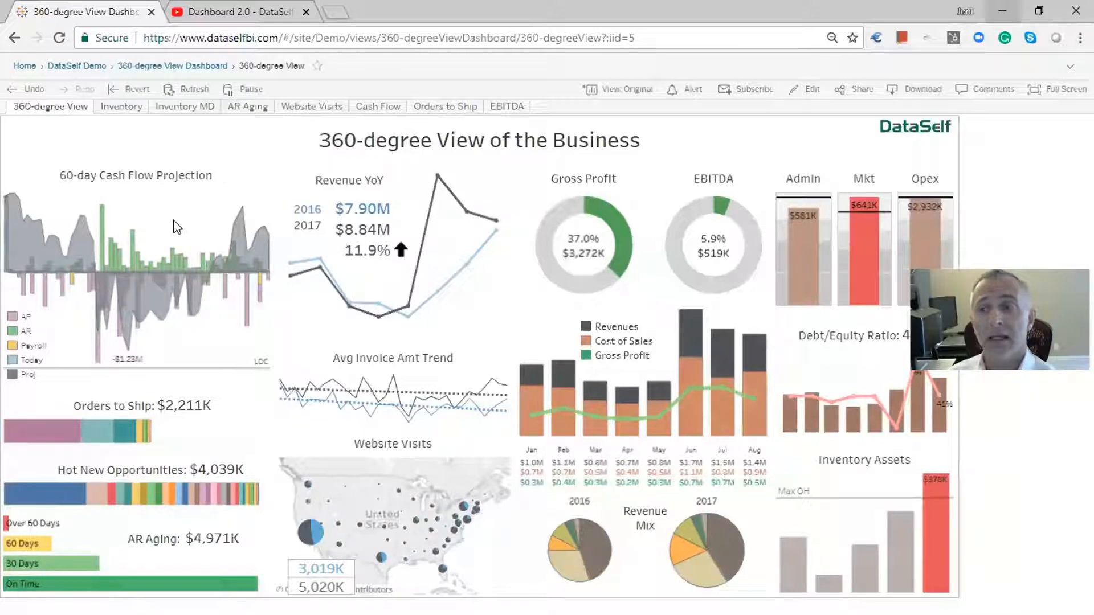
mouse_move(150, 249)
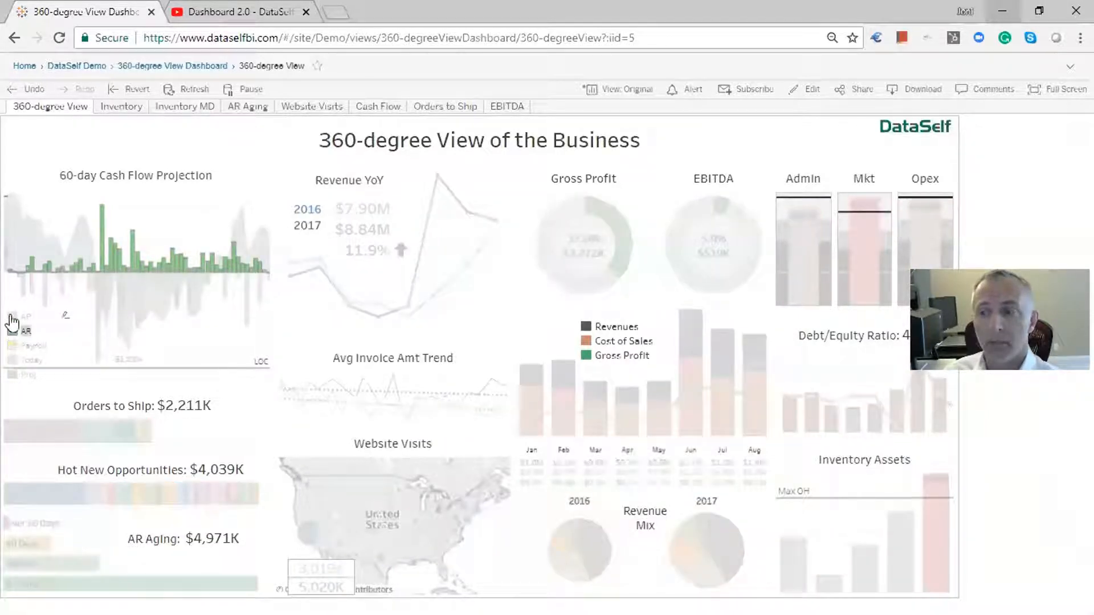
left_click(13, 345)
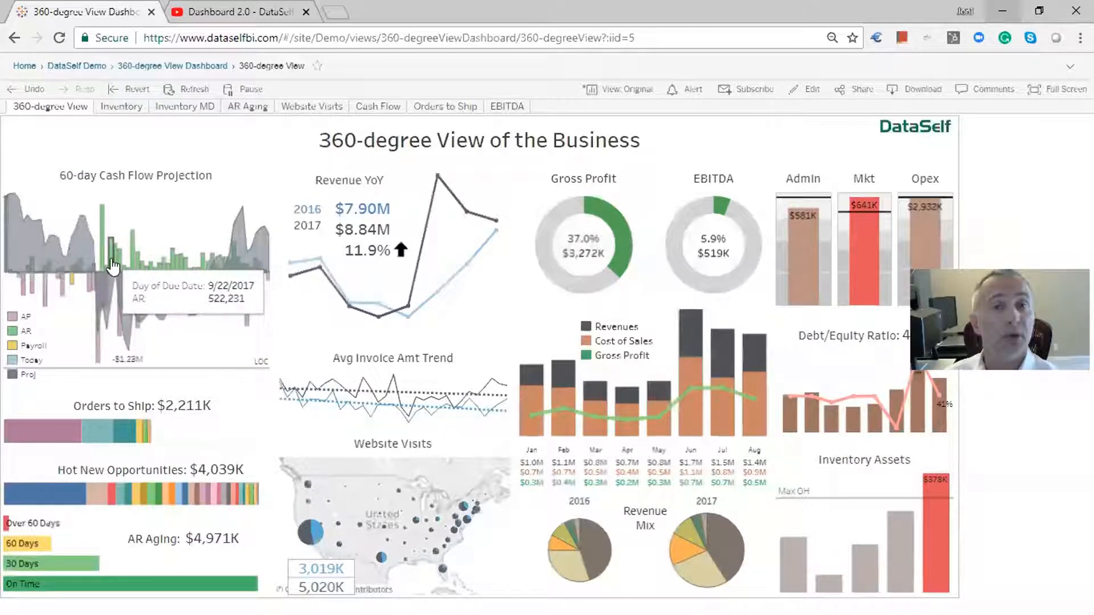
Step: Try a cash flow AR bar, undo it, then drill from Inventory Assets into Inventory
left_click(110, 250)
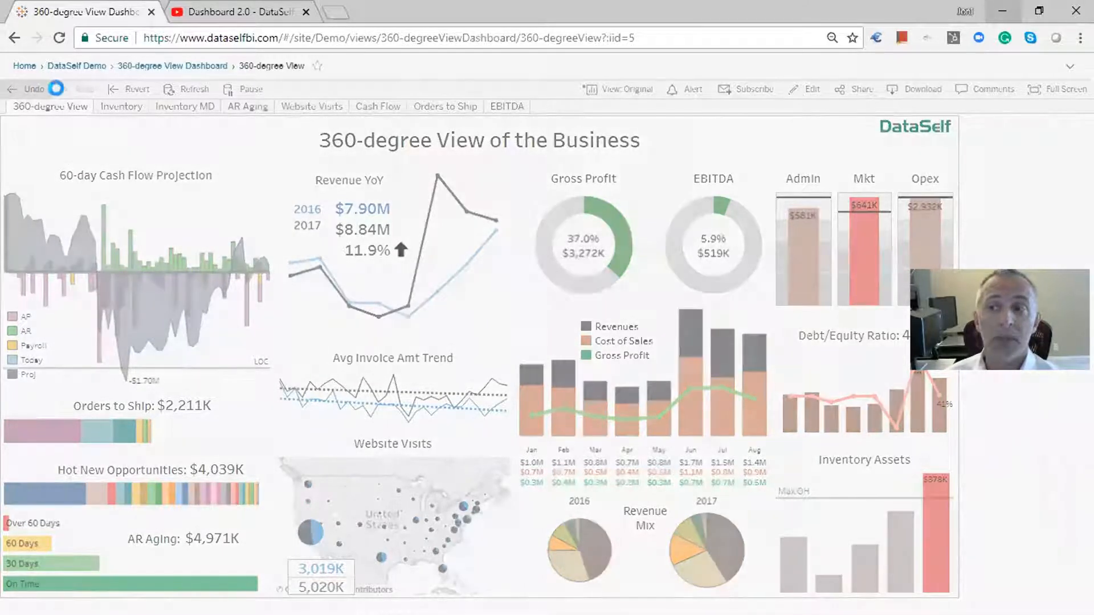
left_click(30, 89)
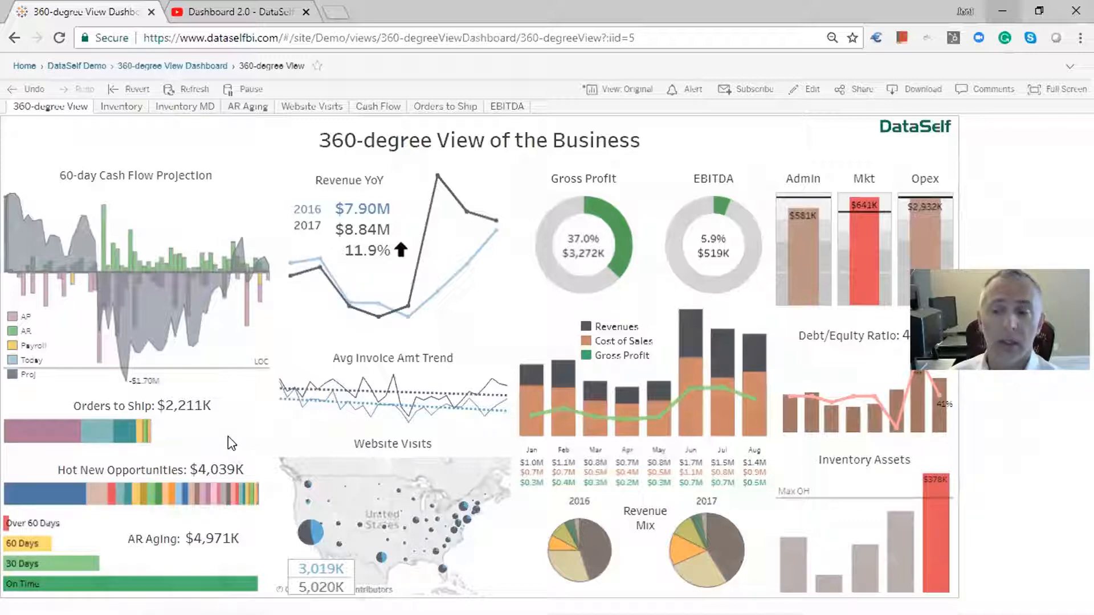
mouse_move(277, 499)
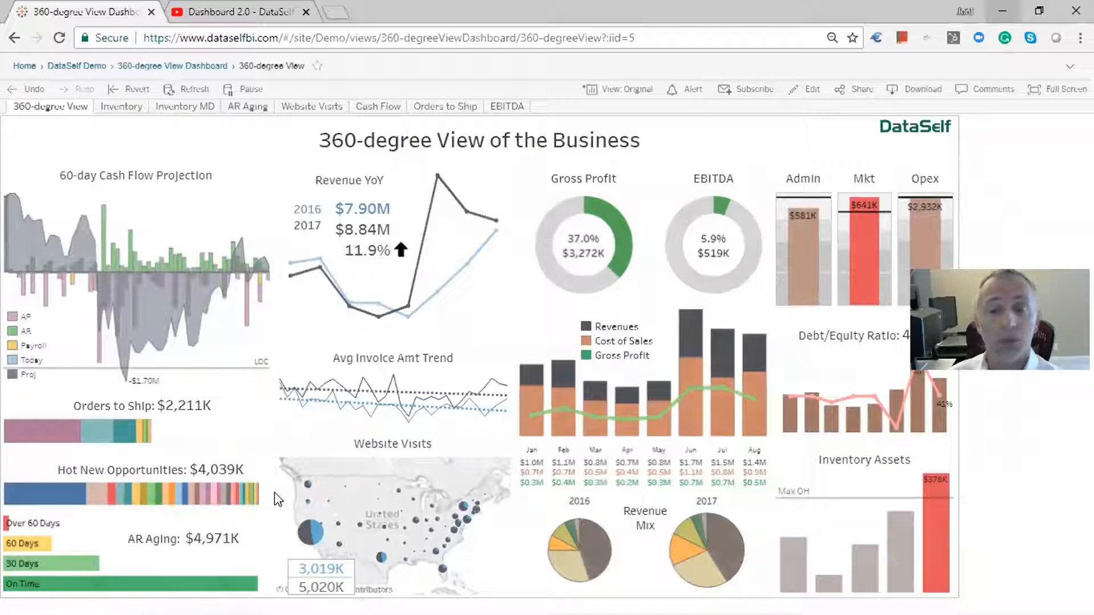
mouse_move(187, 565)
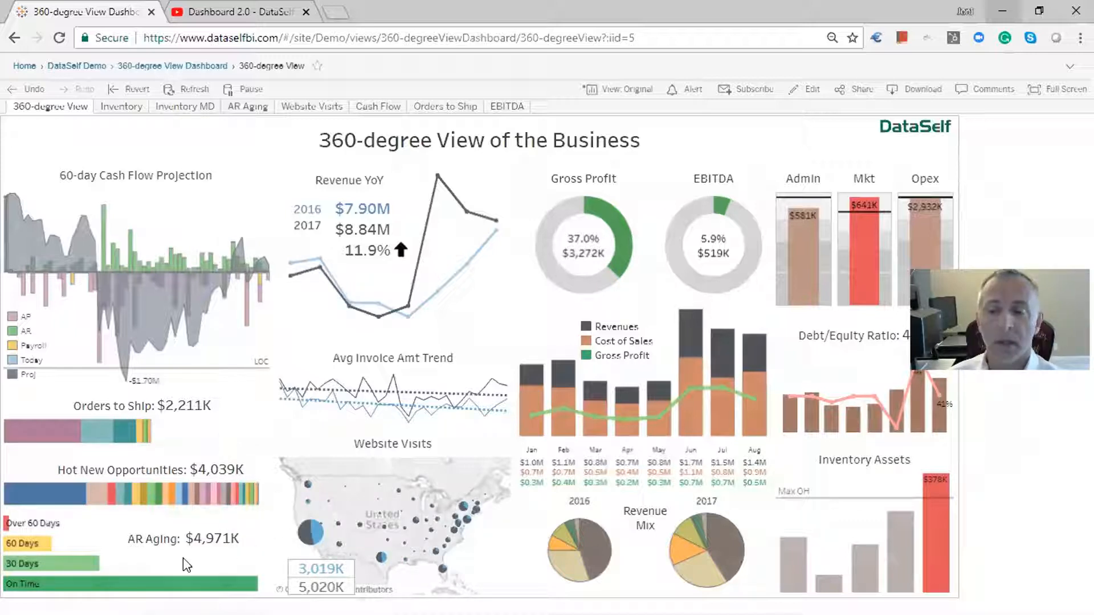
mouse_move(750, 199)
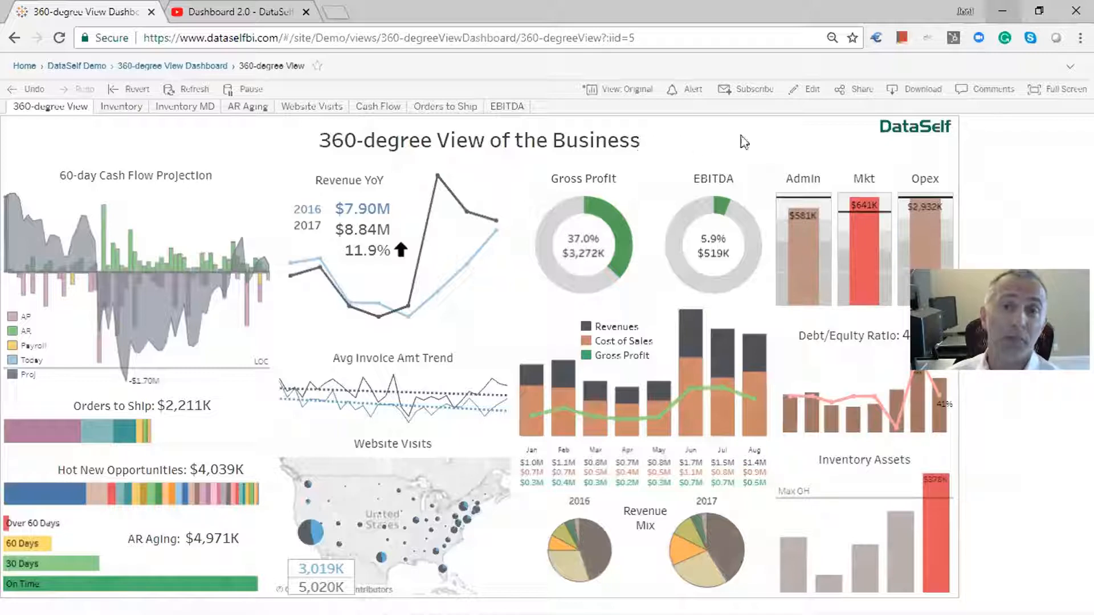
mouse_move(470, 506)
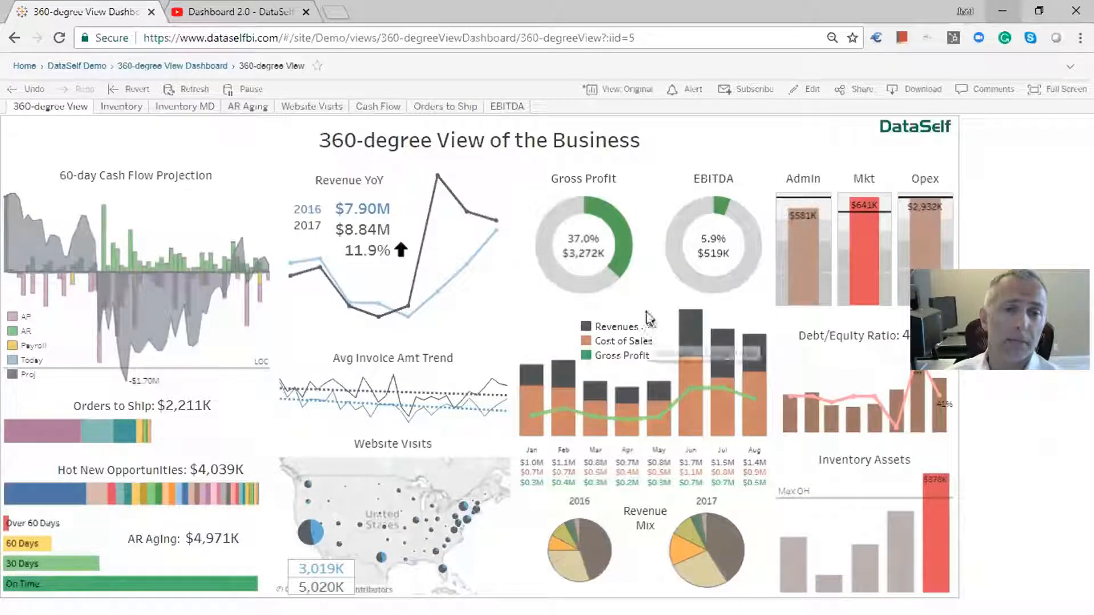
mouse_move(653, 288)
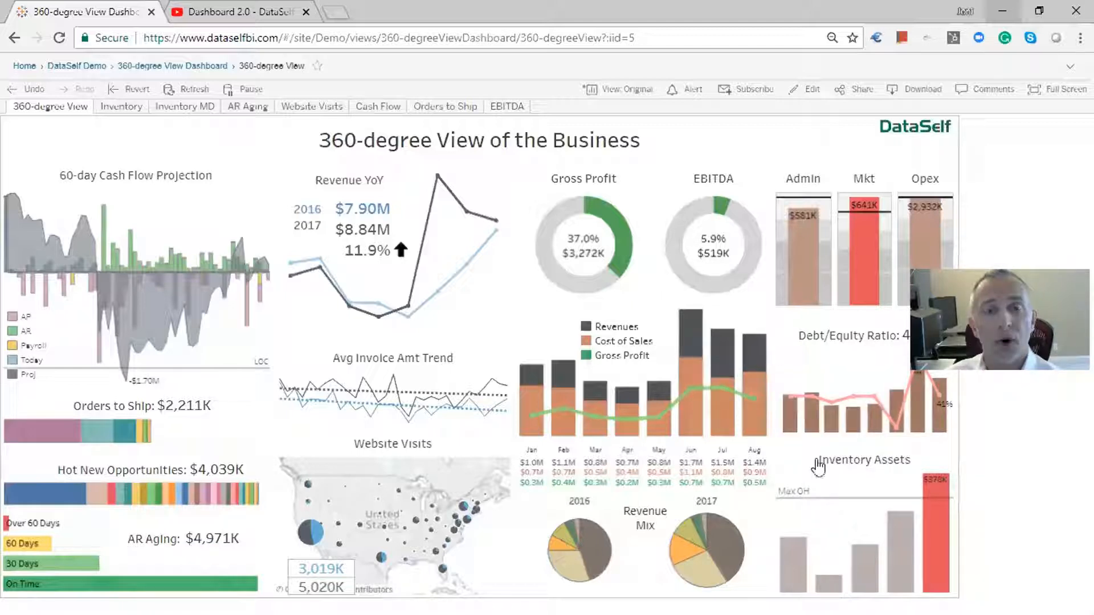
mouse_move(792, 430)
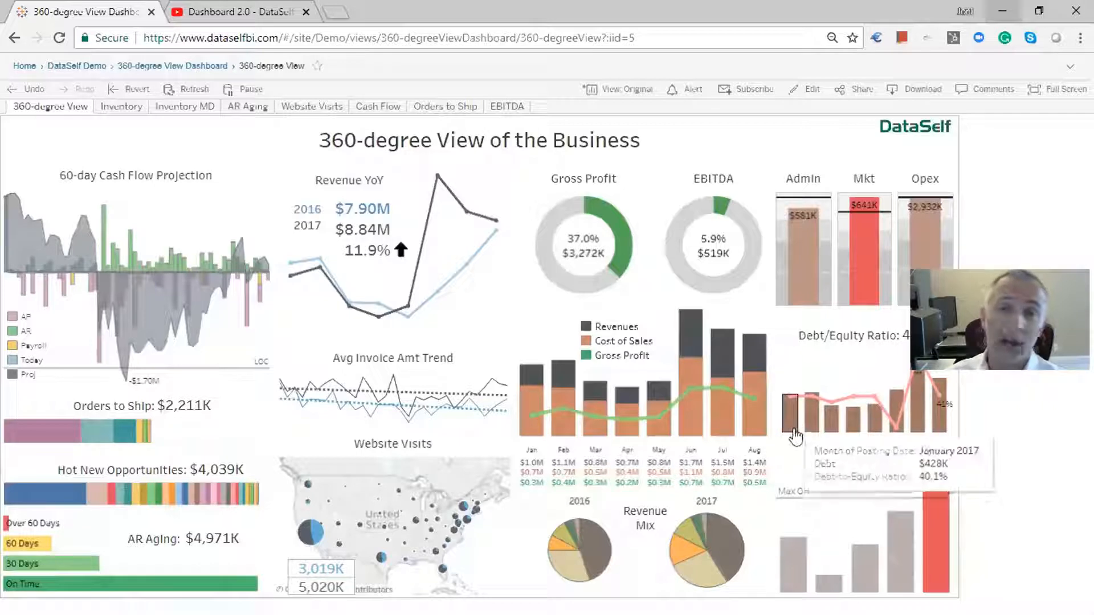
mouse_move(827, 360)
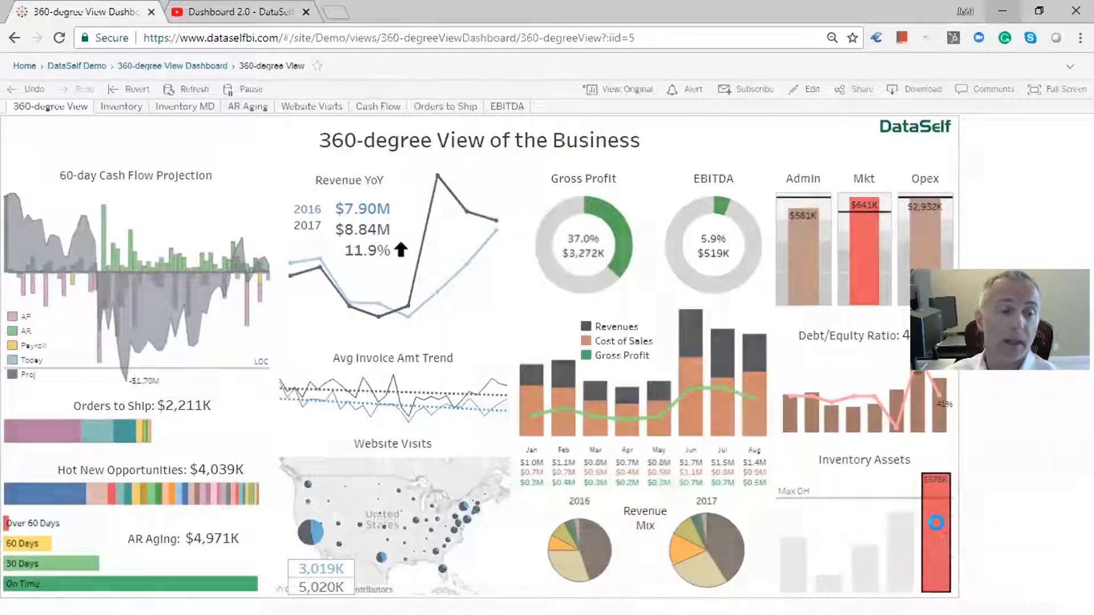
left_click(120, 107)
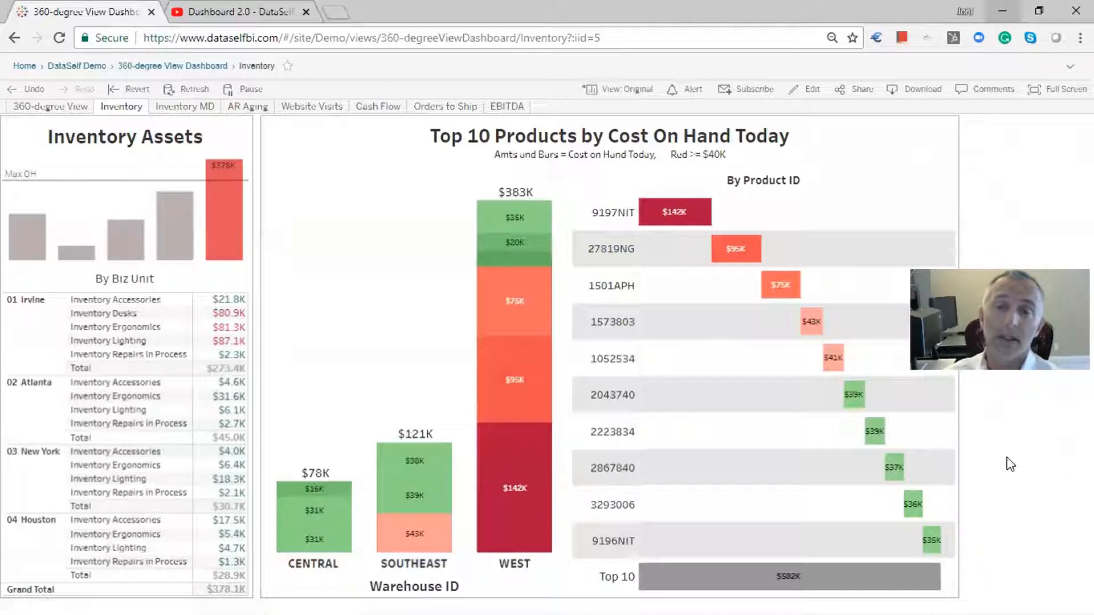
mouse_move(136, 110)
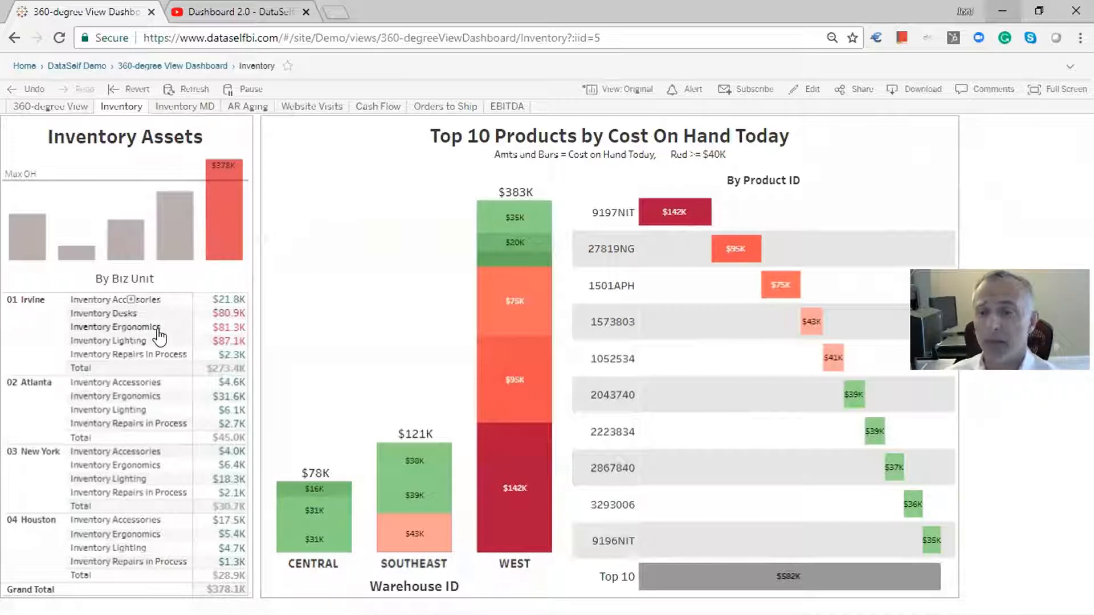
mouse_move(447, 127)
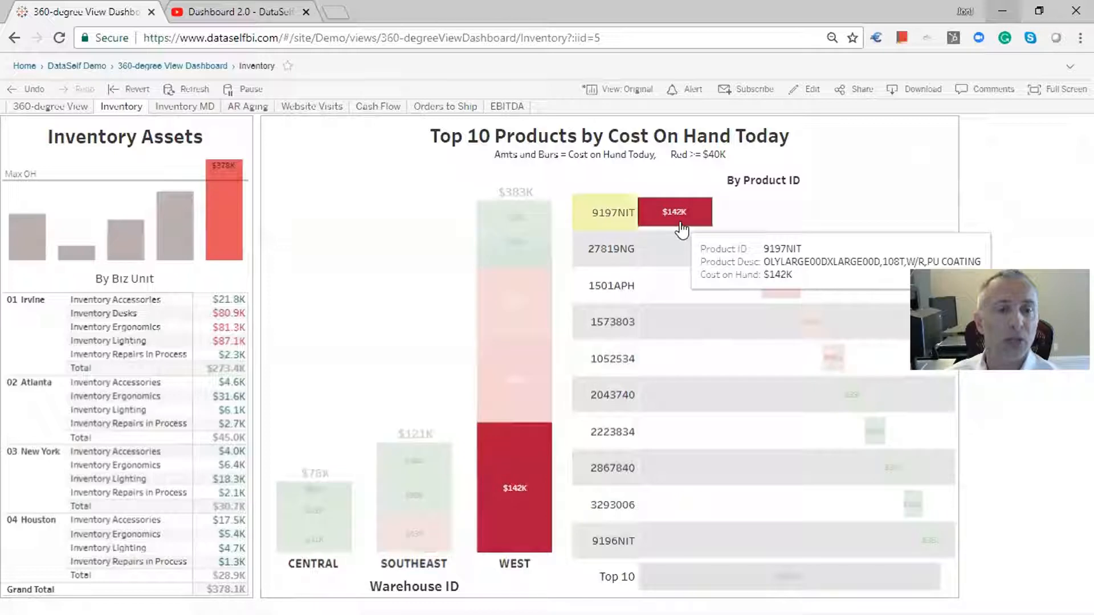
mouse_move(821, 337)
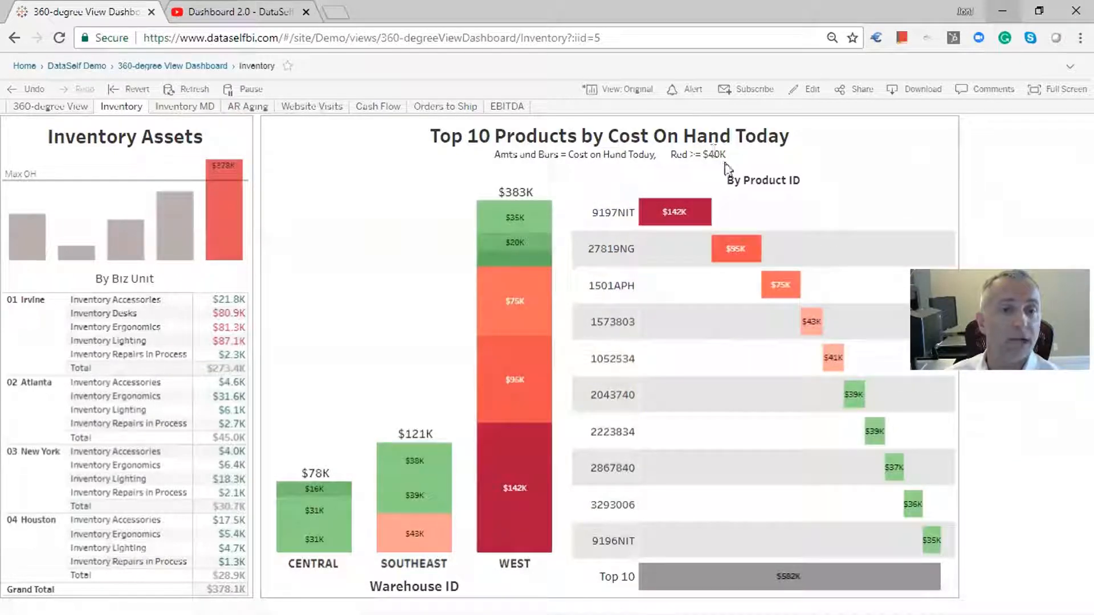
mouse_move(726, 157)
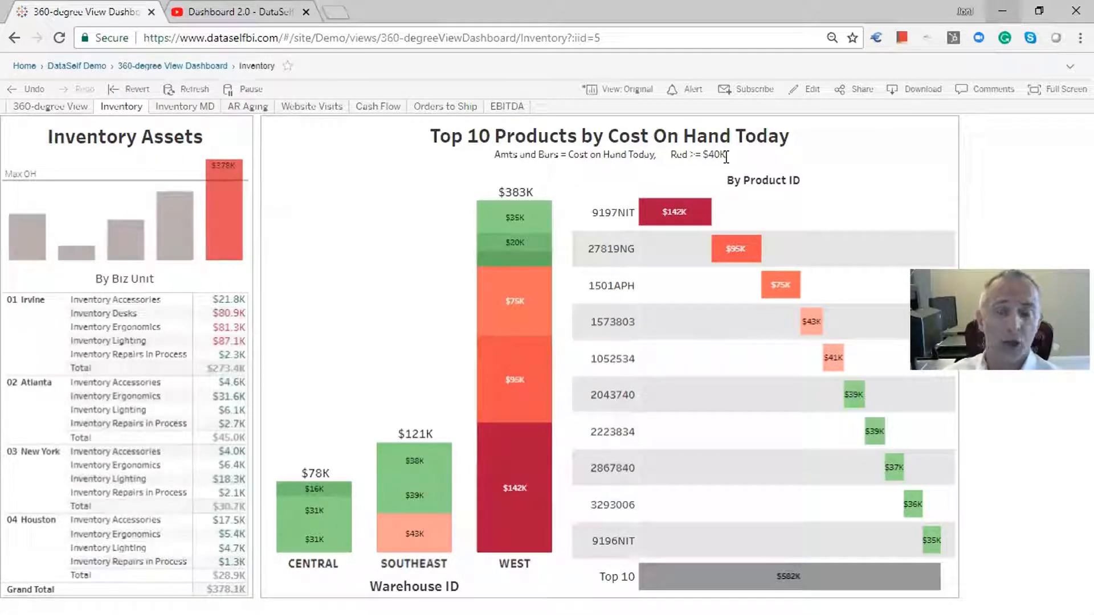
mouse_move(411, 285)
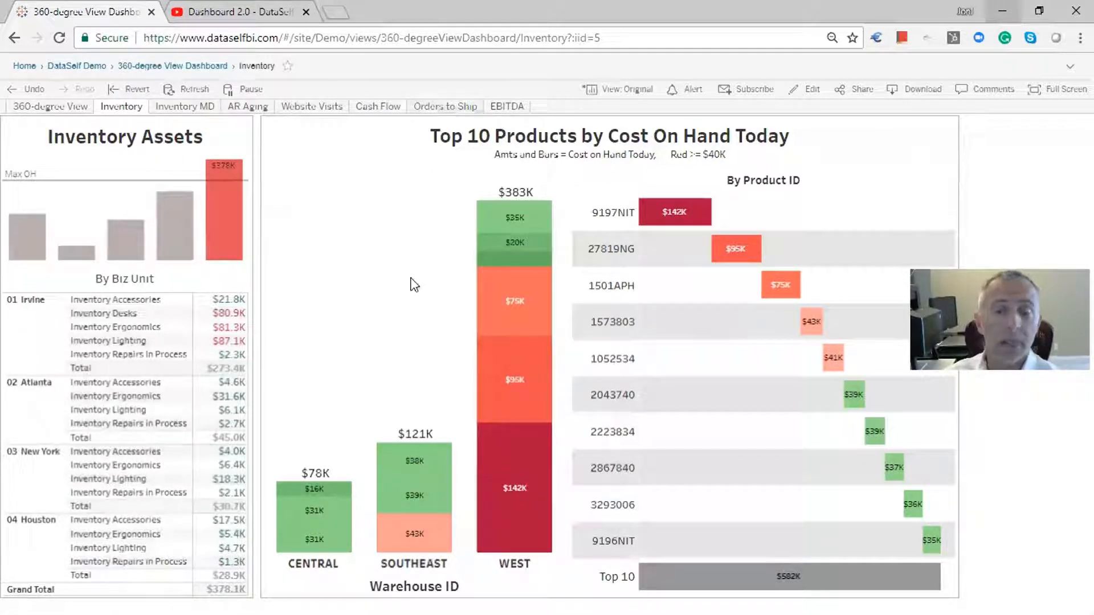
mouse_move(513, 318)
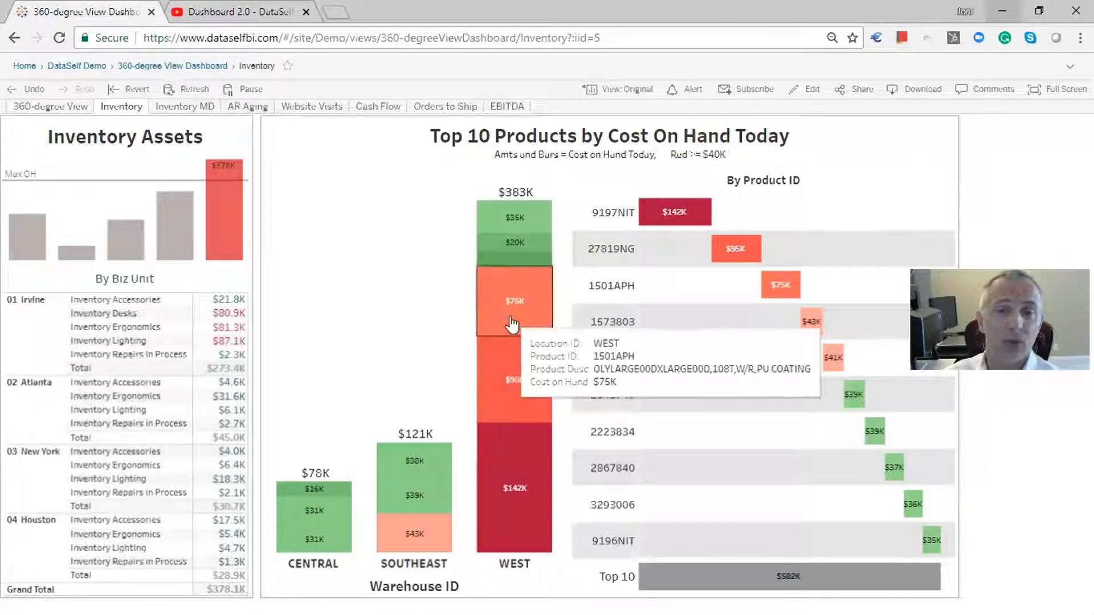
mouse_move(523, 577)
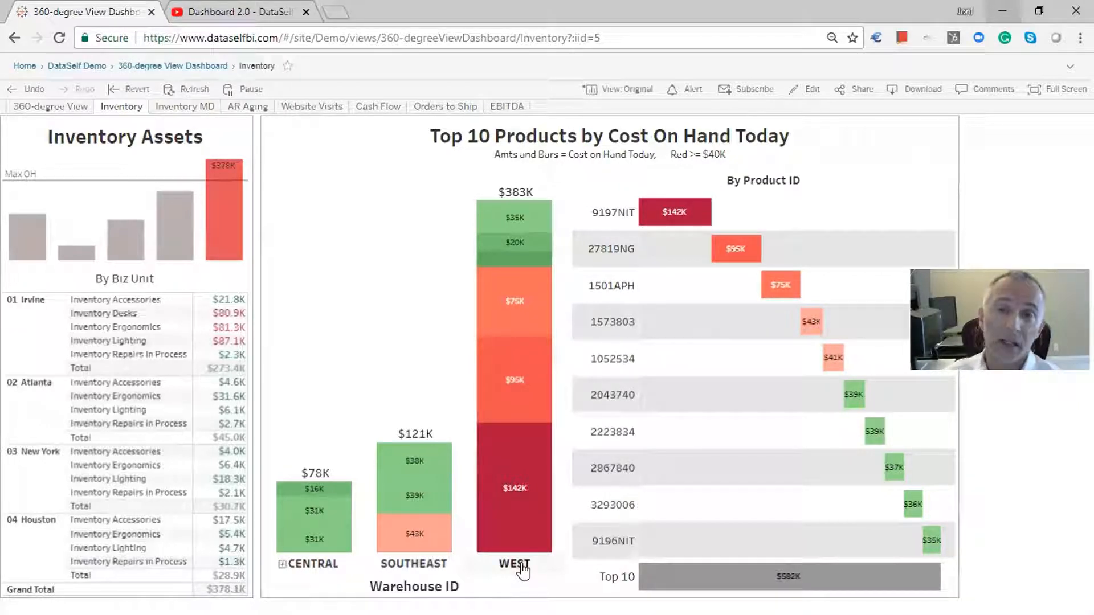
Step: Select the WEST warehouse label to show its Call Whse Mgr and Email Mgr actions
left_click(513, 564)
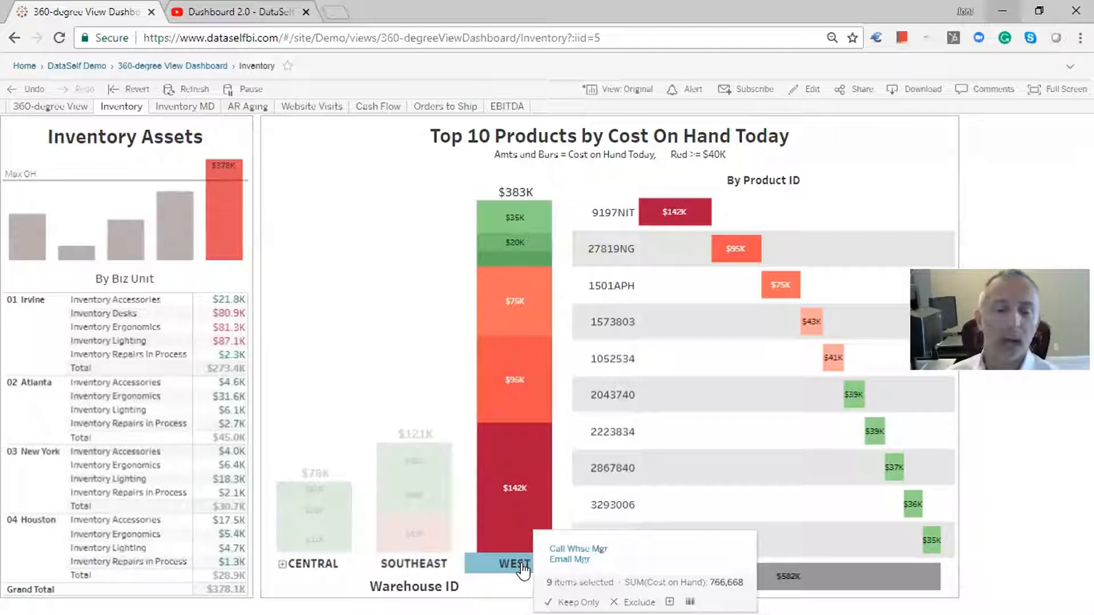
mouse_move(581, 563)
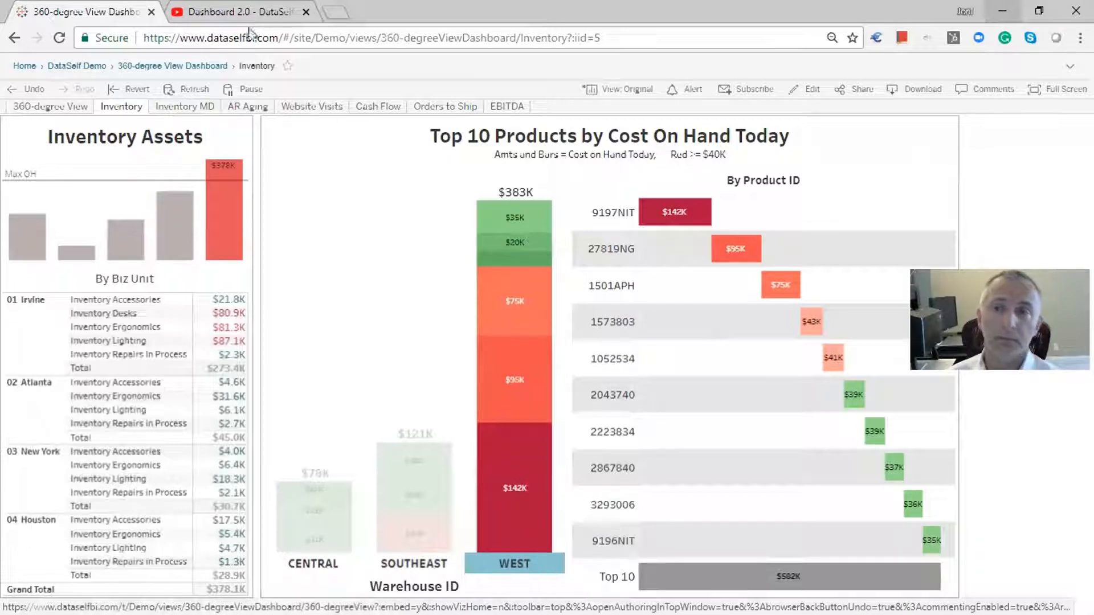
Step: Switch to the 'Dashboard 2.0 - DataSelf' YouTube browser tab
left_click(233, 12)
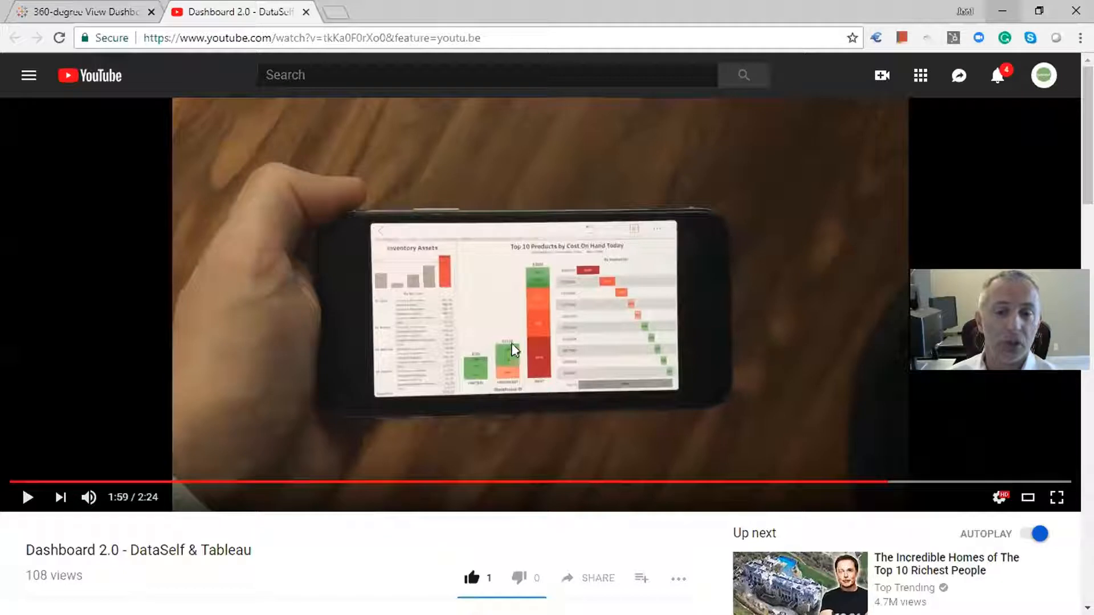
Step: Play the mobile dashboard demo video, then return to the 360-degree View Dashboard tab
left_click(28, 498)
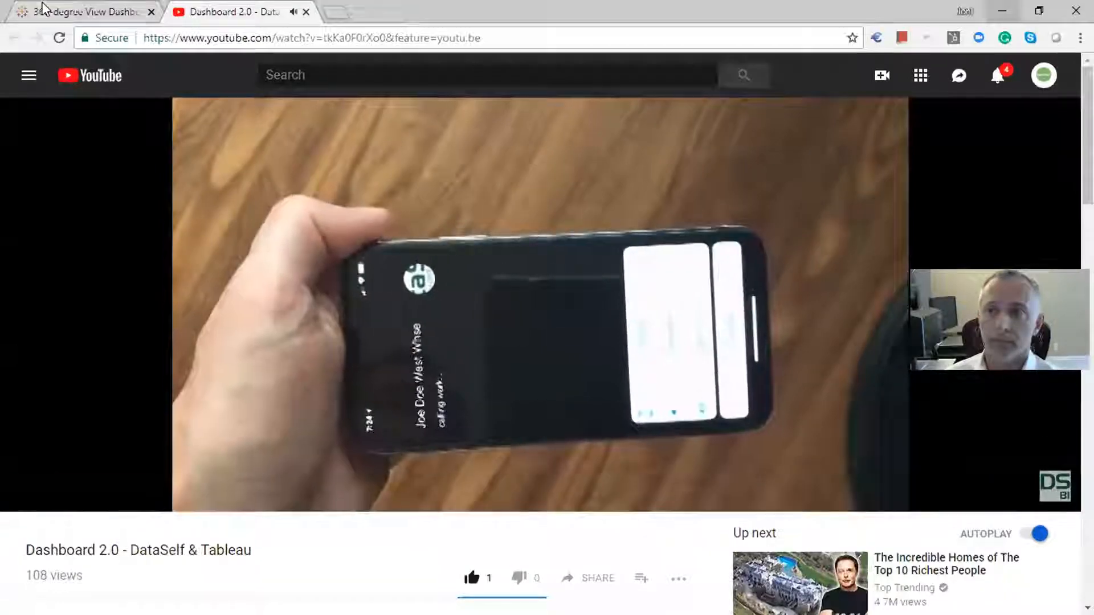
left_click(79, 12)
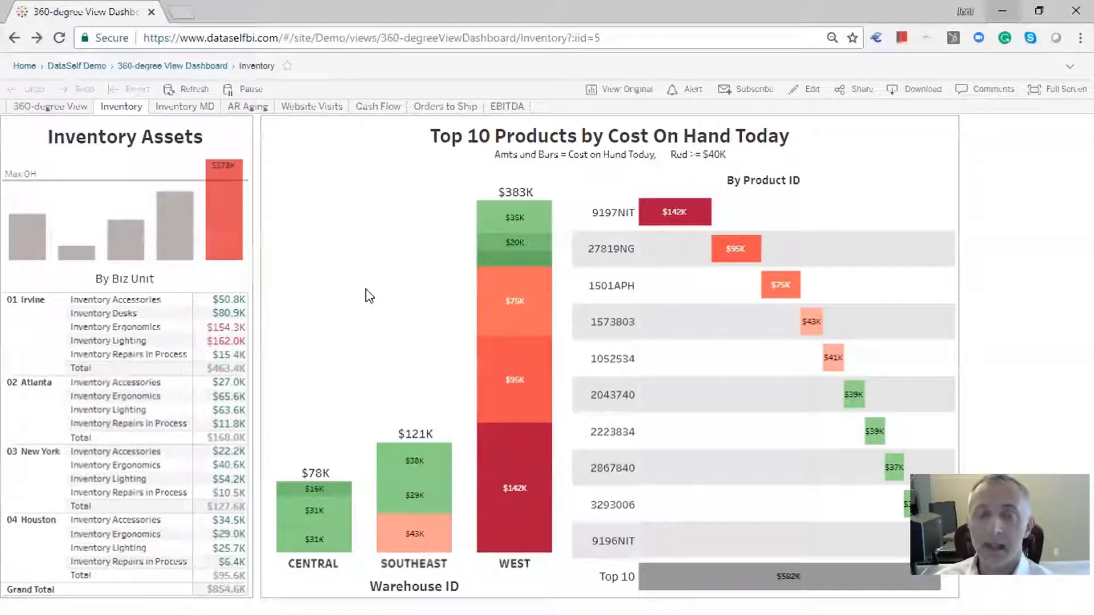
mouse_move(367, 258)
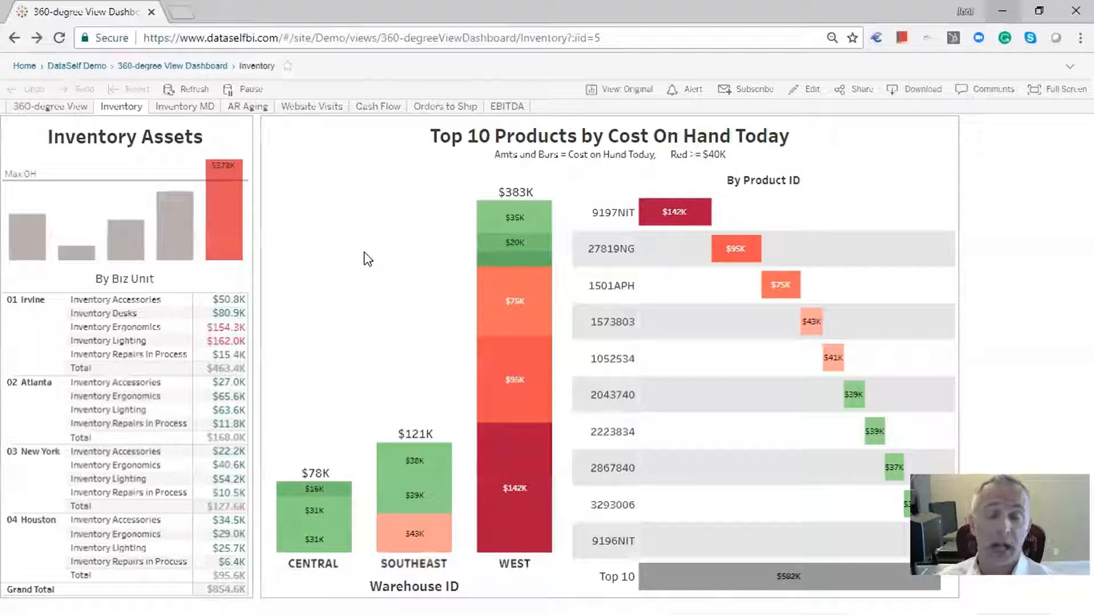
mouse_move(380, 246)
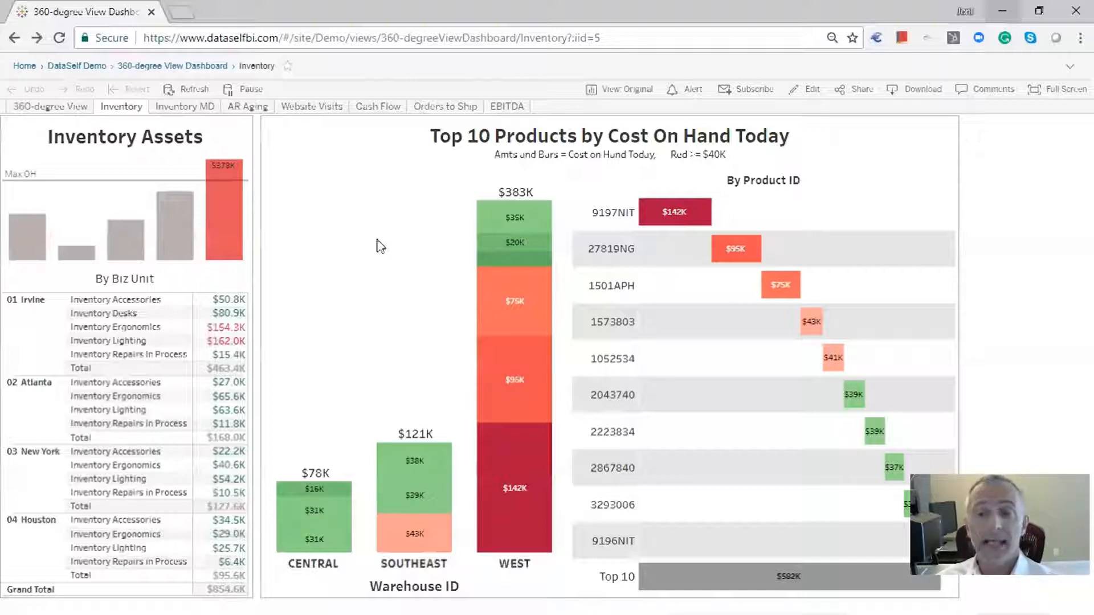
mouse_move(373, 226)
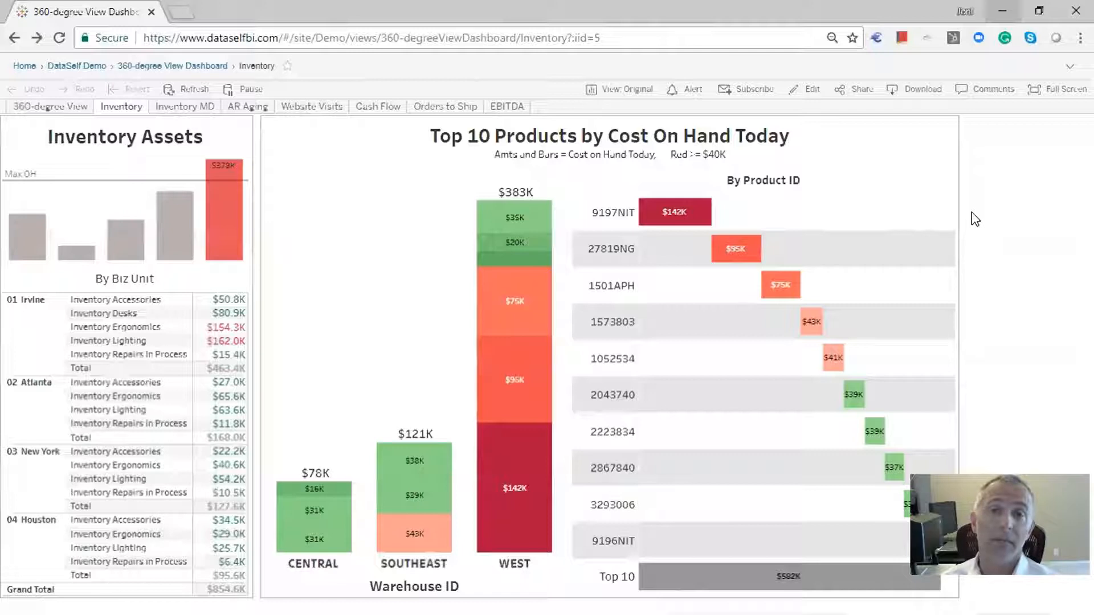
mouse_move(930, 218)
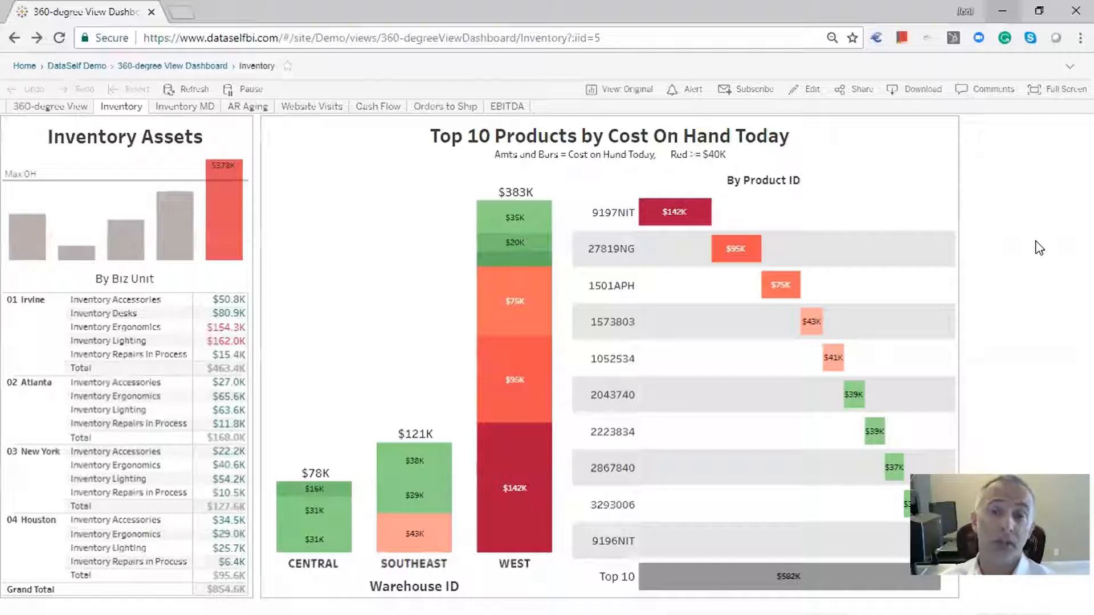
mouse_move(938, 172)
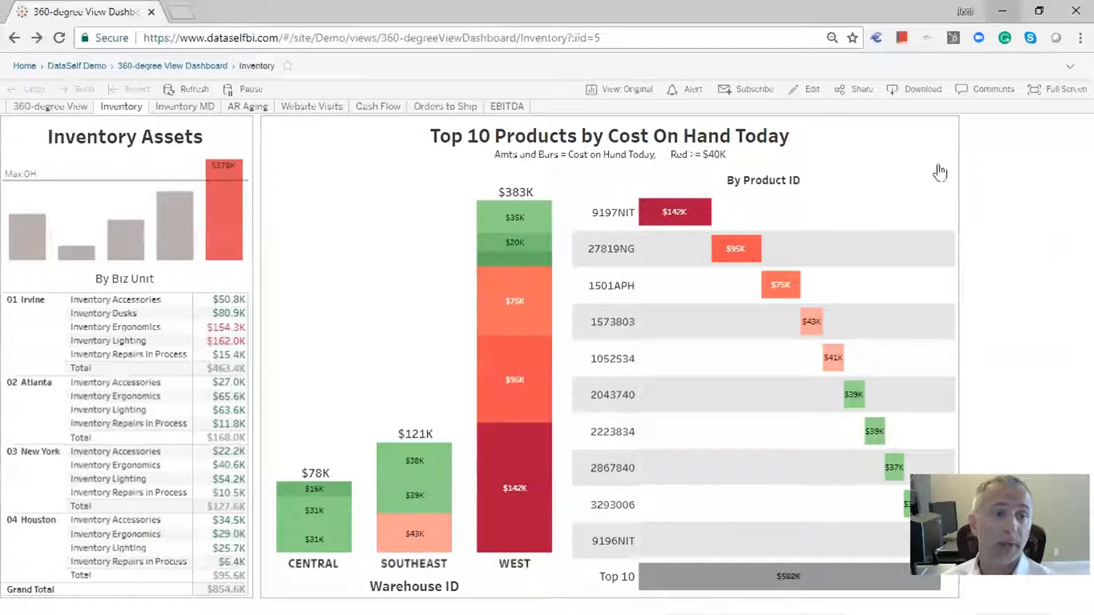
mouse_move(812, 91)
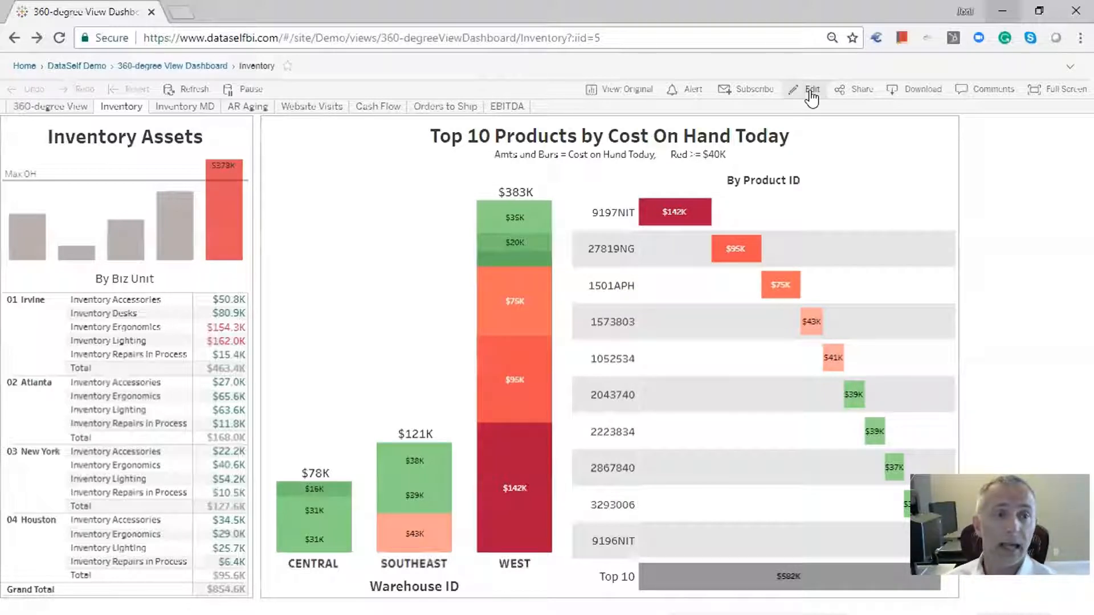
Step: Put the Inventory dashboard into web authoring mode with a new blank Sheet 37
left_click(811, 89)
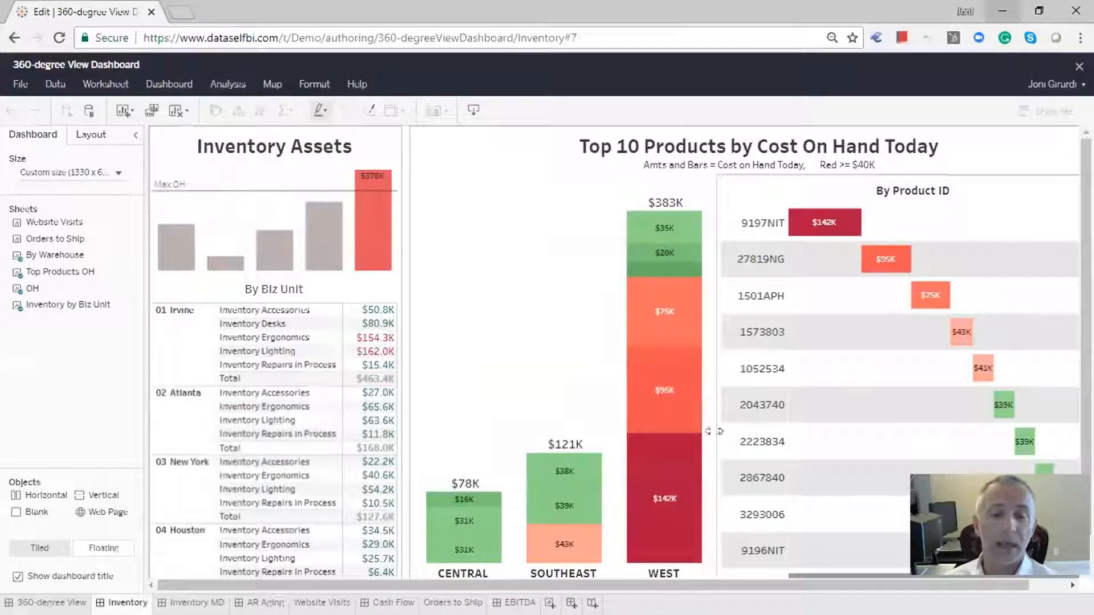
left_click(549, 603)
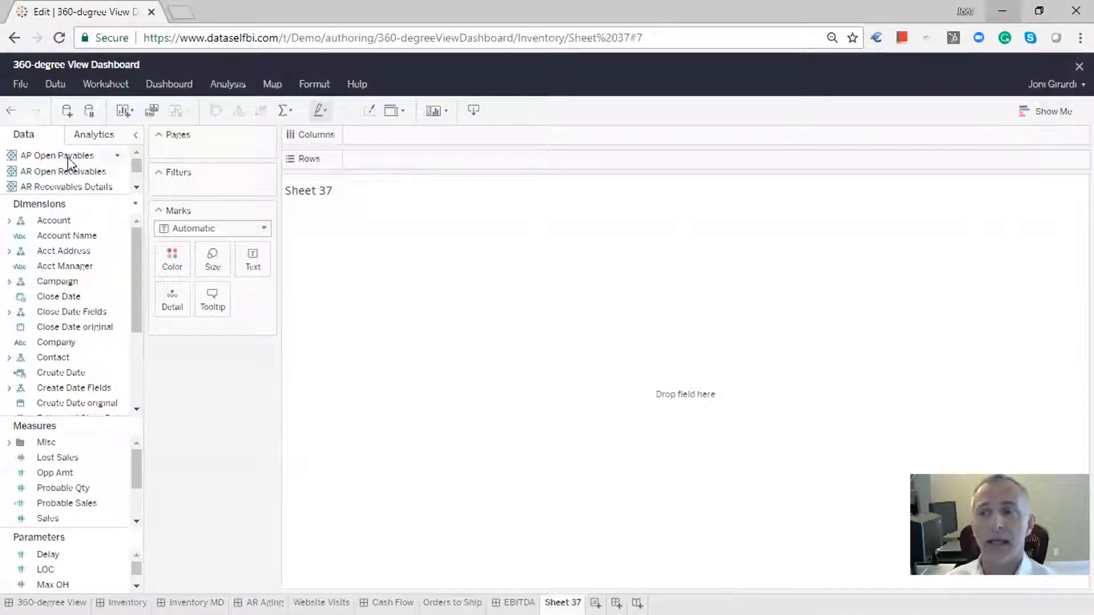
mouse_move(132, 180)
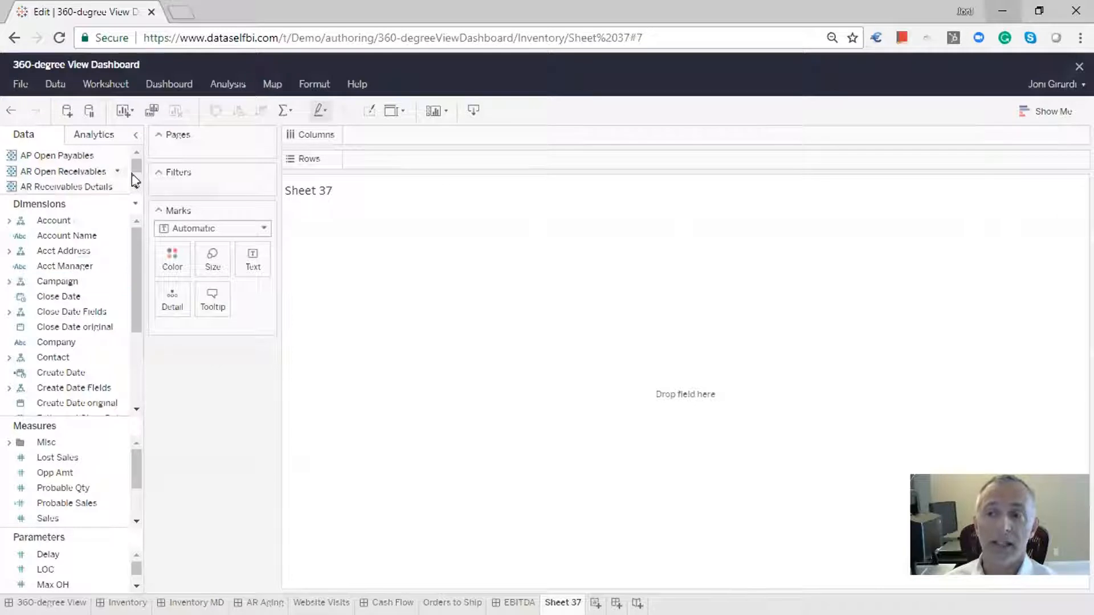
Step: Switch Sheet 37's data source to SA Sales and pick up the Sales measure
scroll("down", 3)
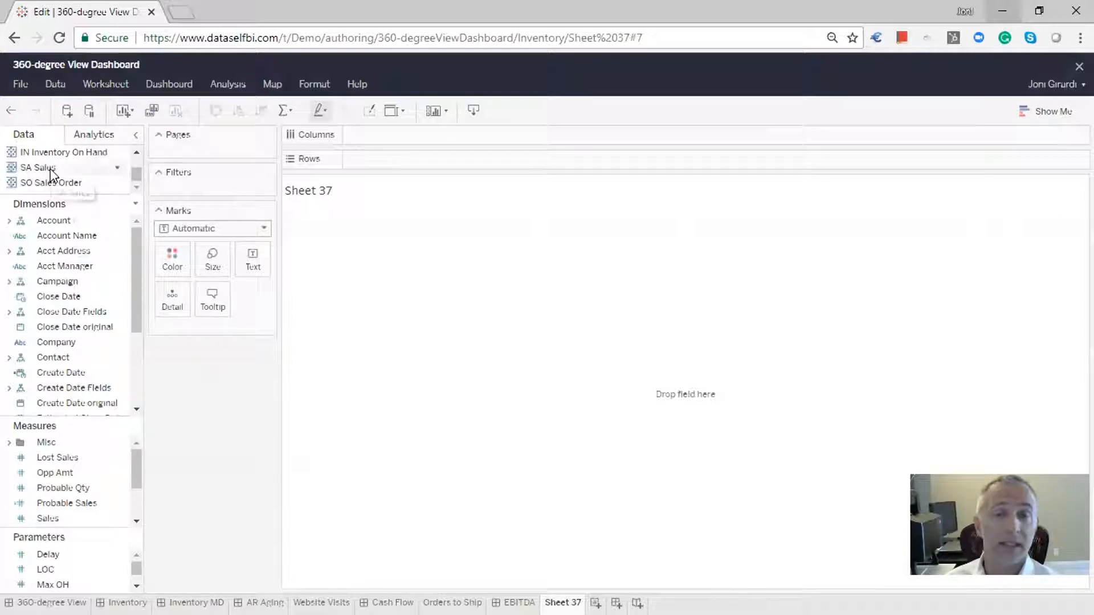
left_click(35, 167)
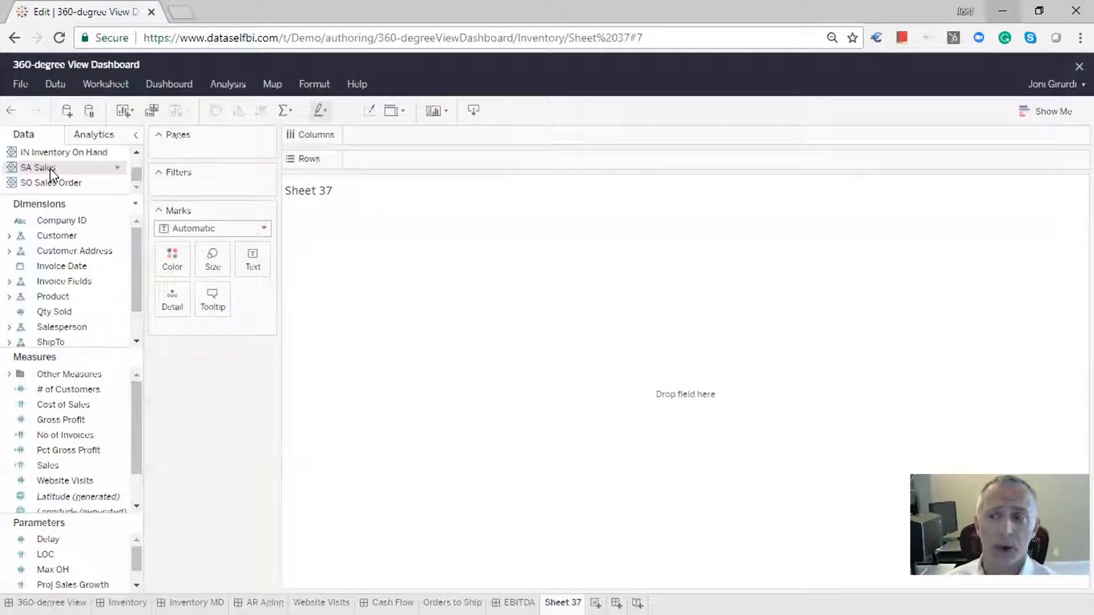
left_click(52, 296)
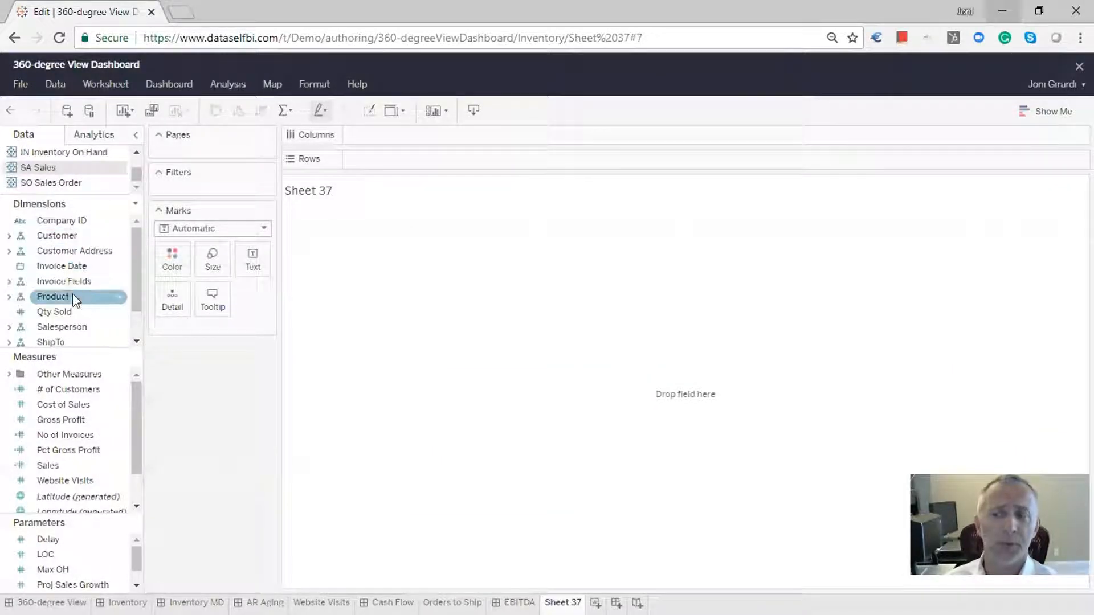
left_click(67, 450)
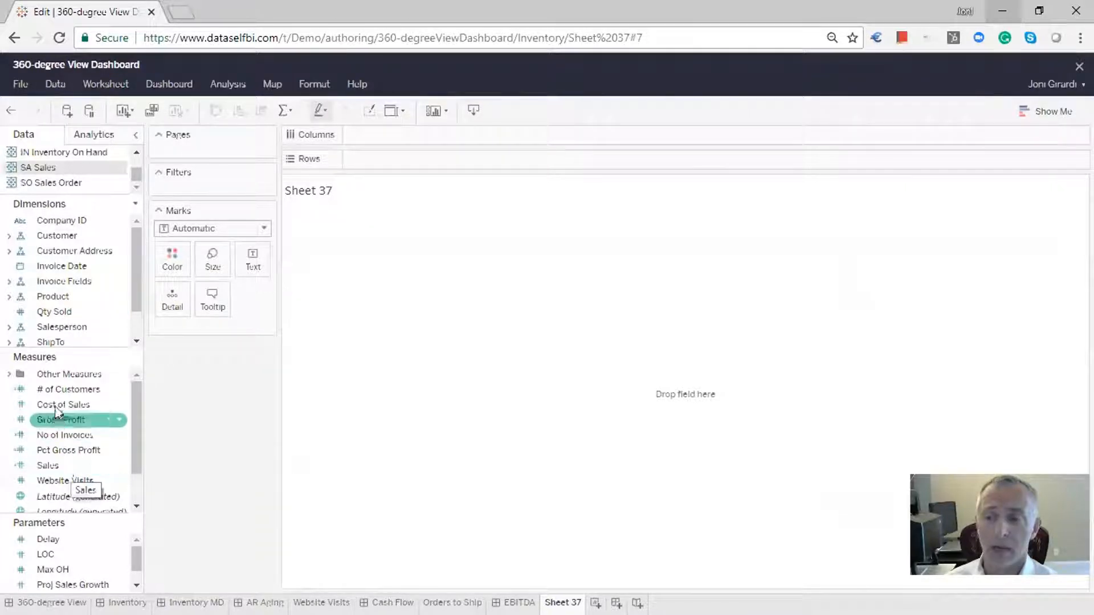
left_click(48, 465)
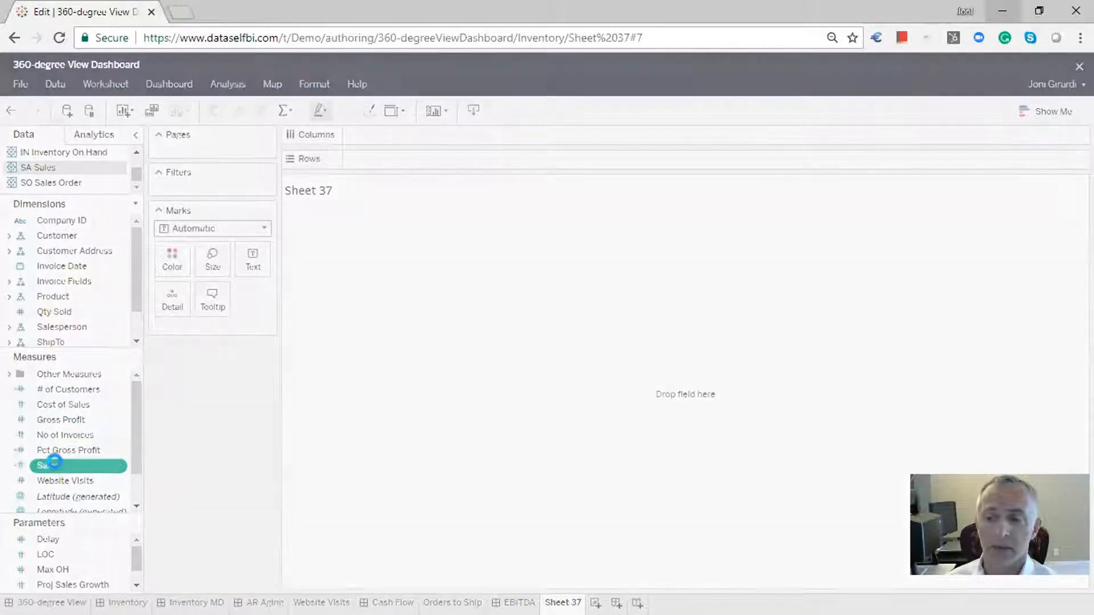
Step: Plot SUM(Sales) in Rows against MONTH(Invoice Date) in Columns as a line
left_click_drag(46, 466, 401, 159)
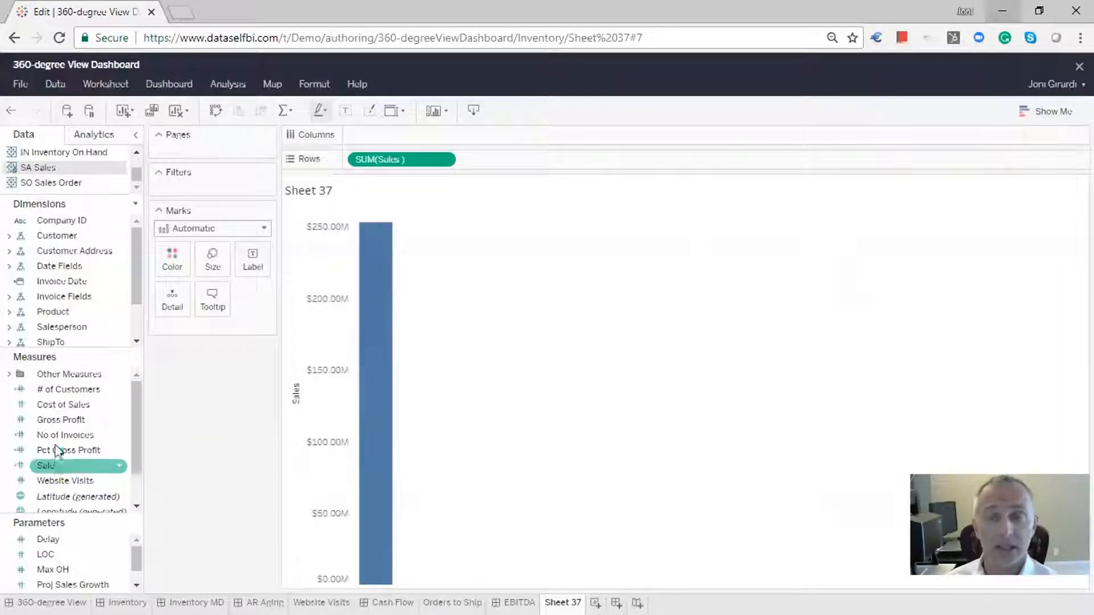
left_click(62, 282)
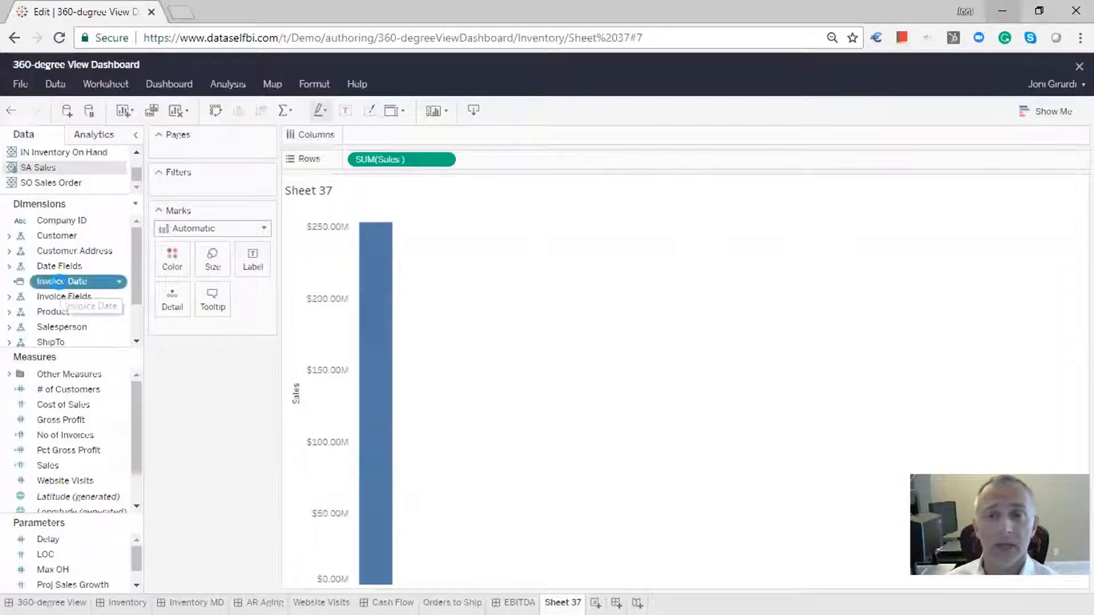
left_click_drag(62, 281, 401, 135)
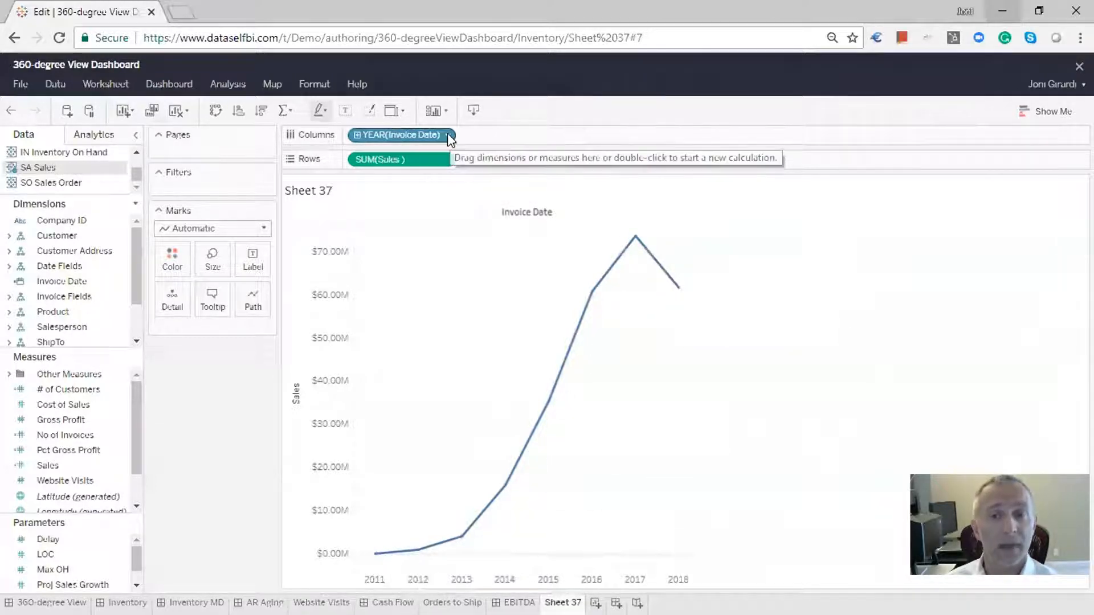
left_click(446, 136)
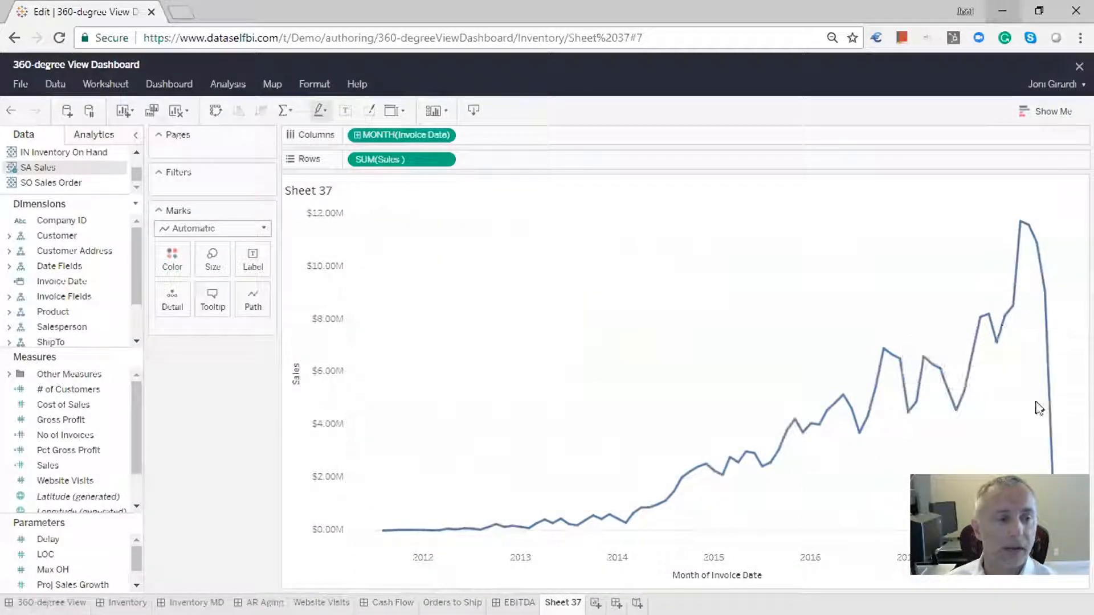
mouse_move(1034, 466)
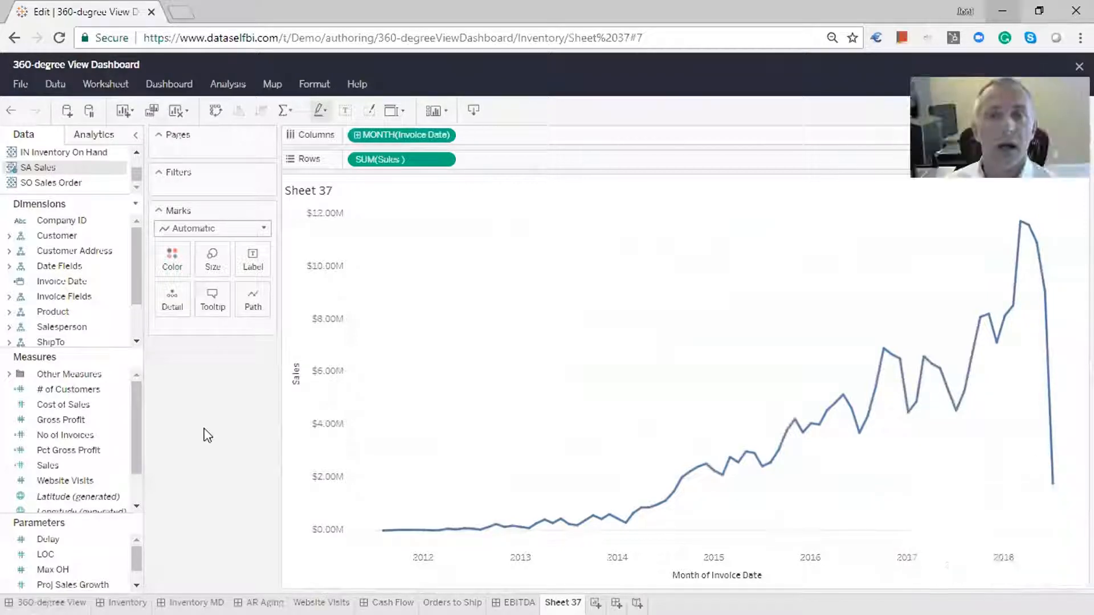
mouse_move(202, 439)
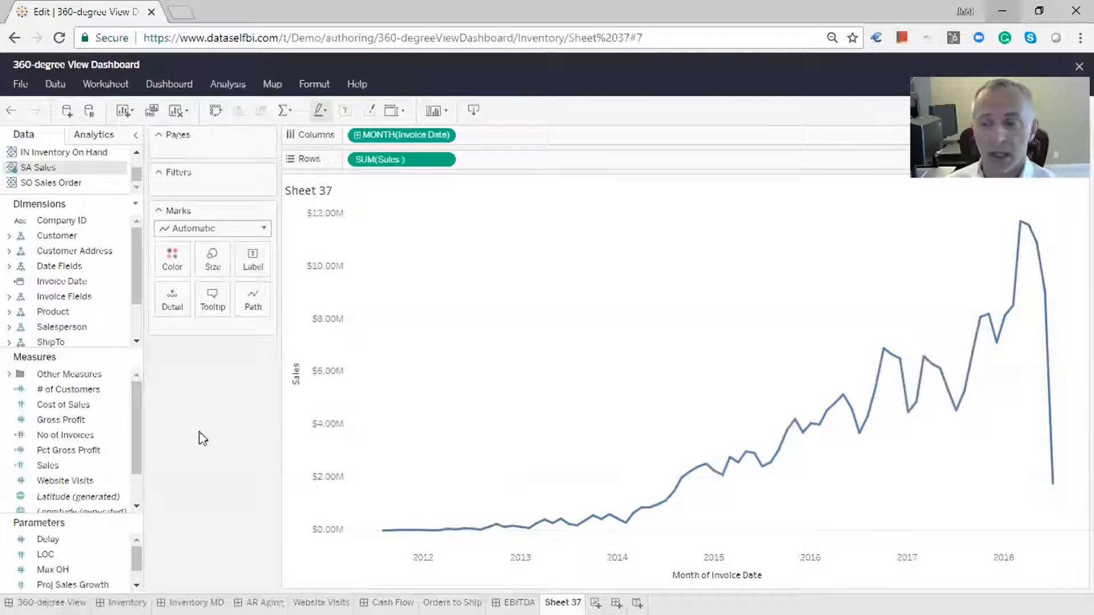
Step: Drag Pct Gross Profit onto Rows to add a second chart beneath monthly Sales
left_click(67, 450)
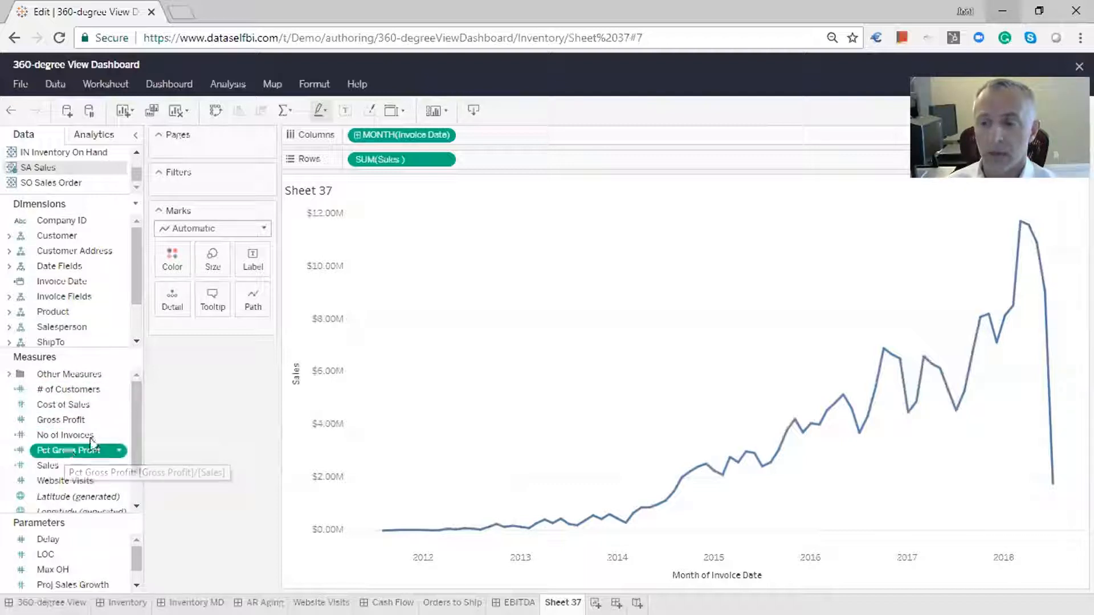
left_click_drag(67, 450, 377, 159)
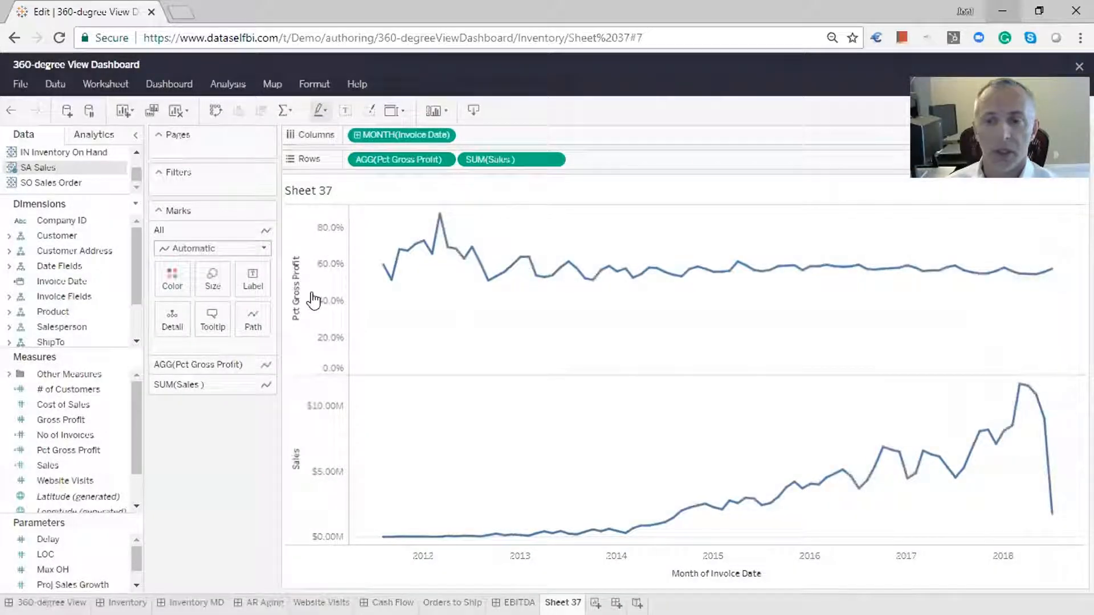
mouse_move(685, 306)
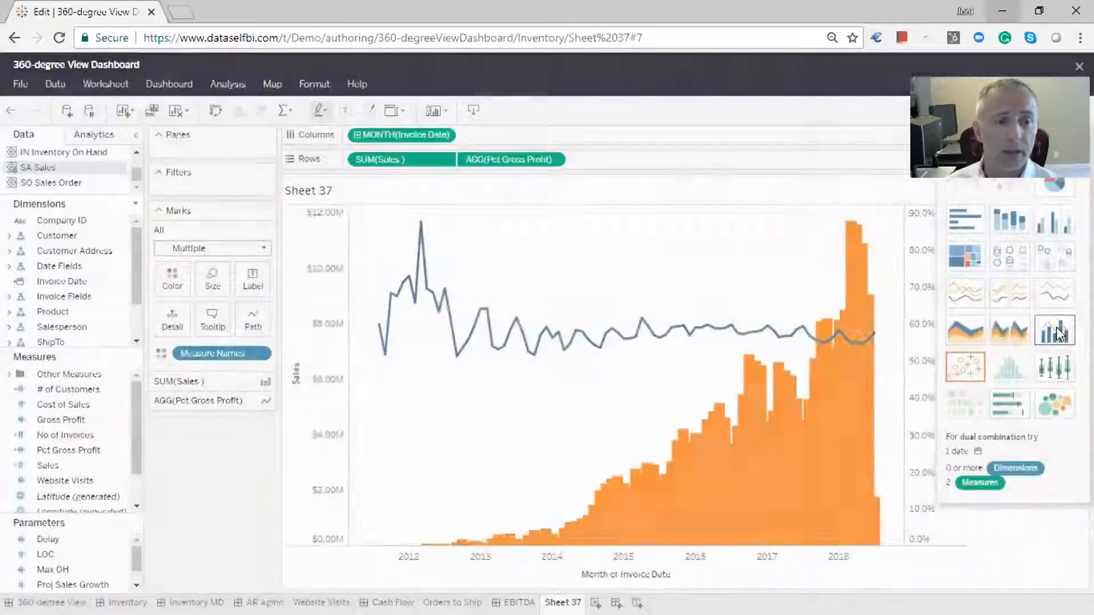
Step: Hide Show Me and slide Mark Size left to thin the Sales bars
left_click(1053, 331)
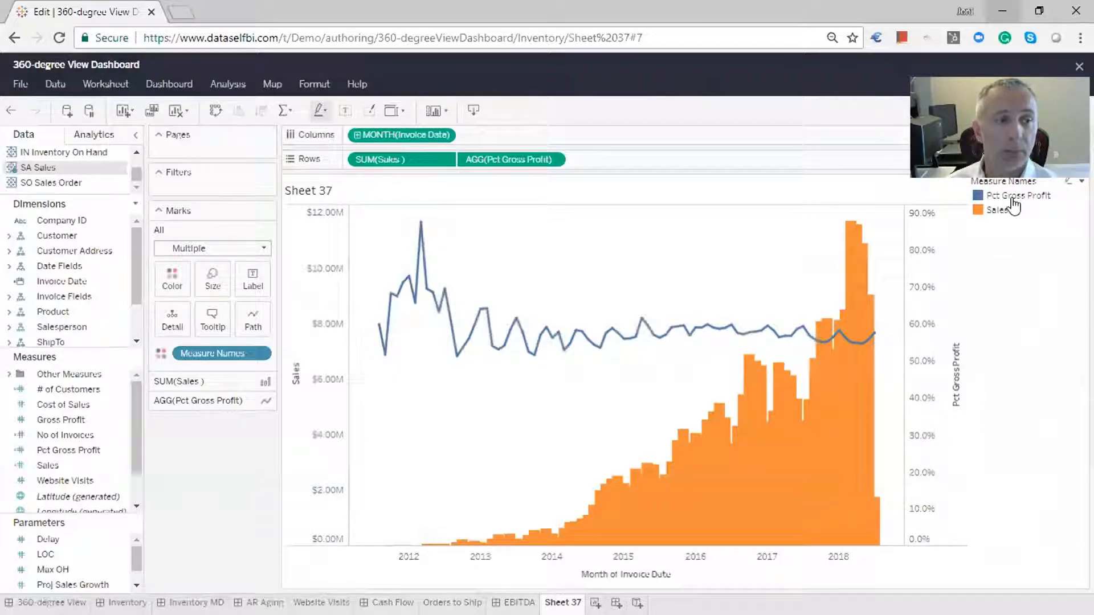
left_click(212, 278)
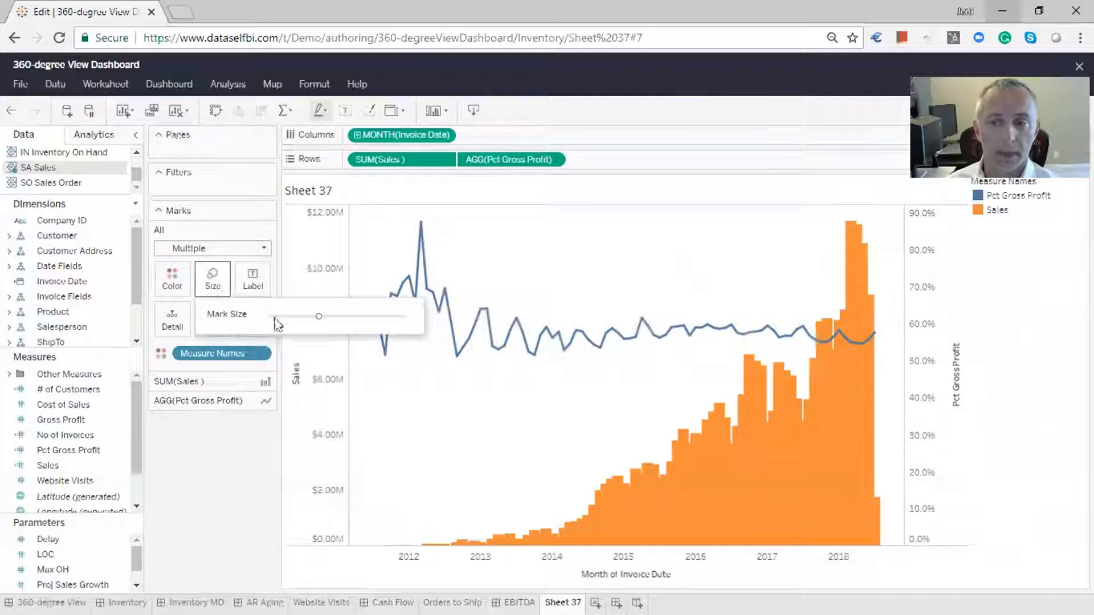
left_click_drag(318, 316, 281, 316)
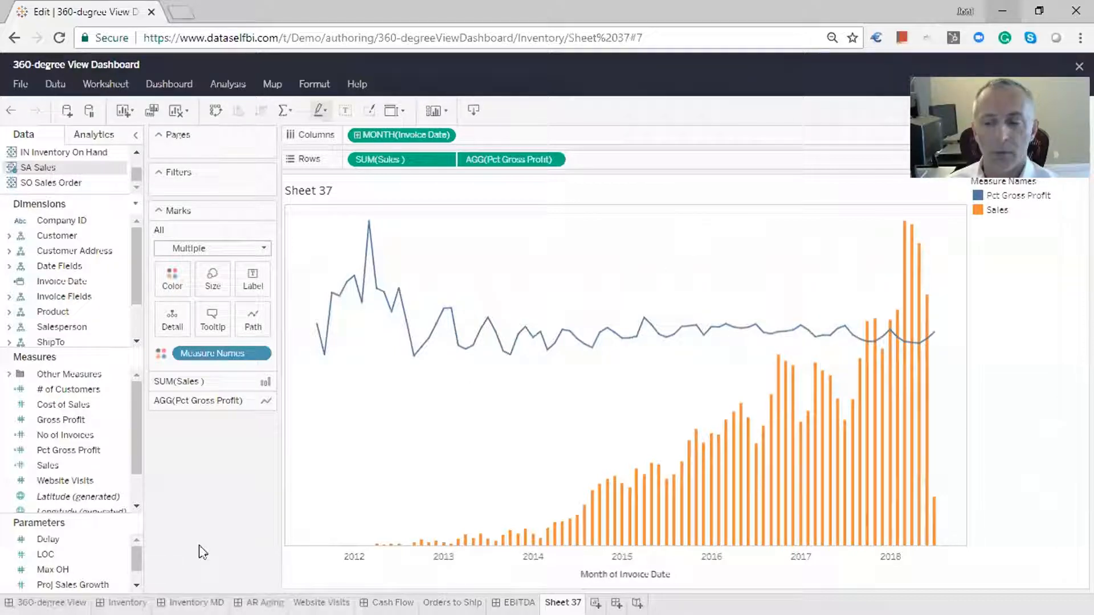
Step: Place Sheet 37 on the Inventory dashboard, then close the editor with File > Close
left_click(125, 602)
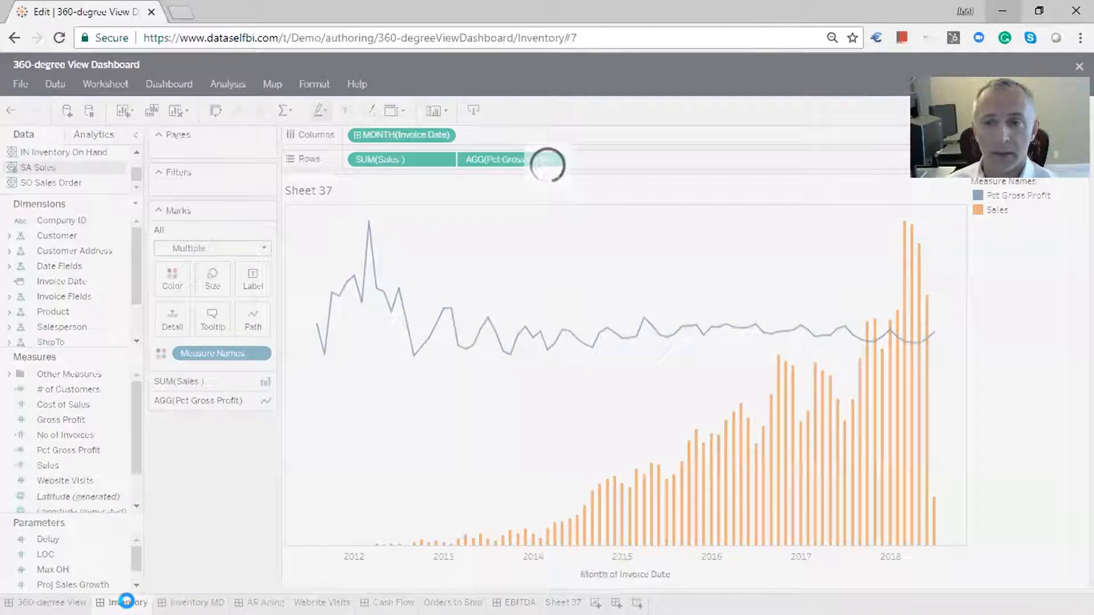
left_click(124, 604)
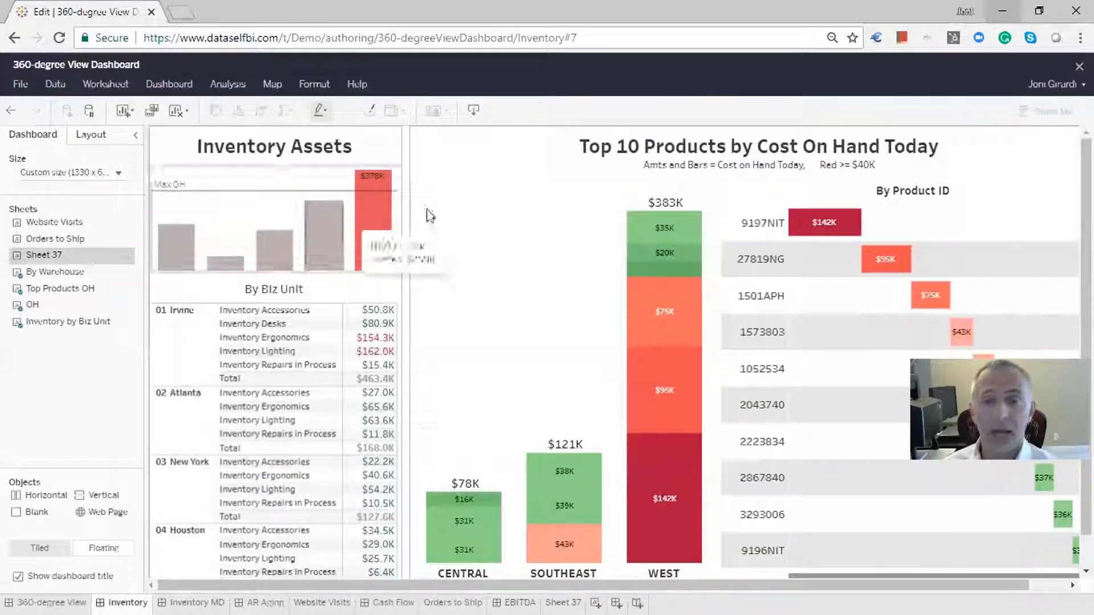
mouse_move(557, 216)
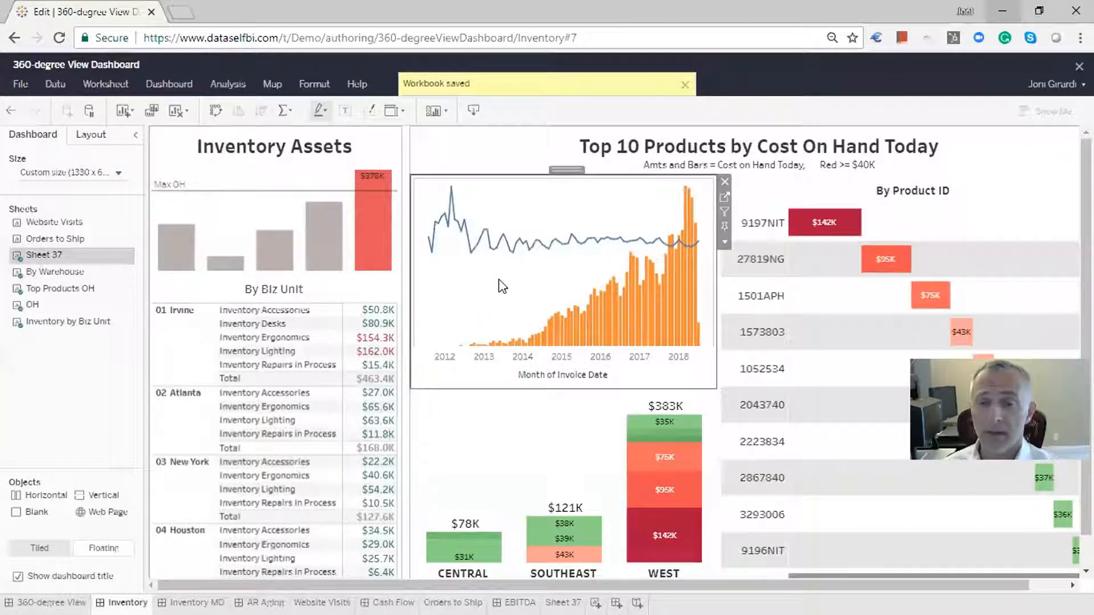
left_click(20, 84)
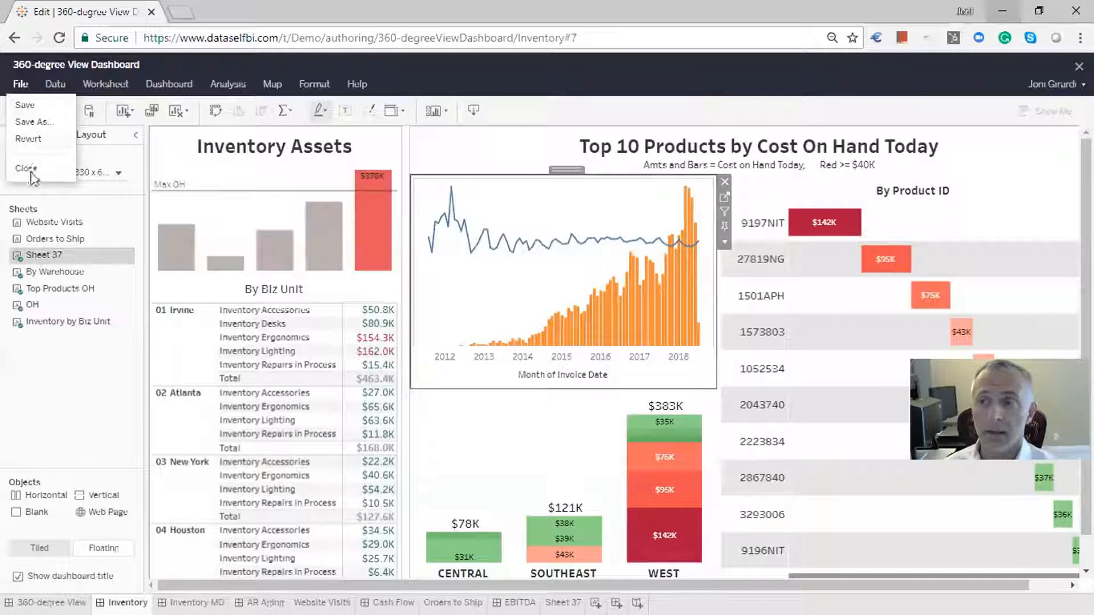
left_click(25, 168)
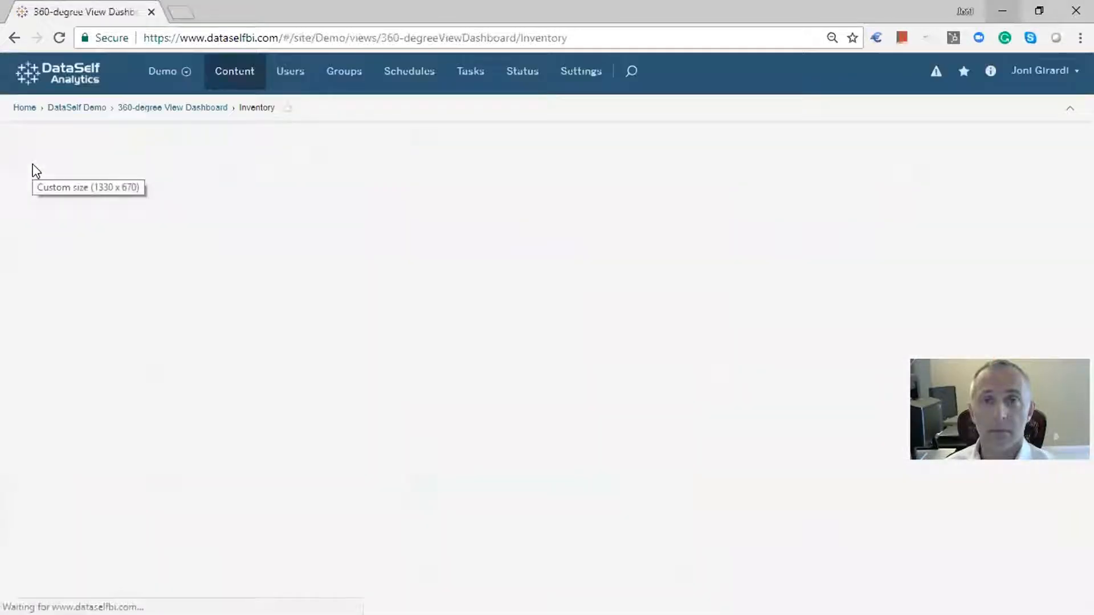